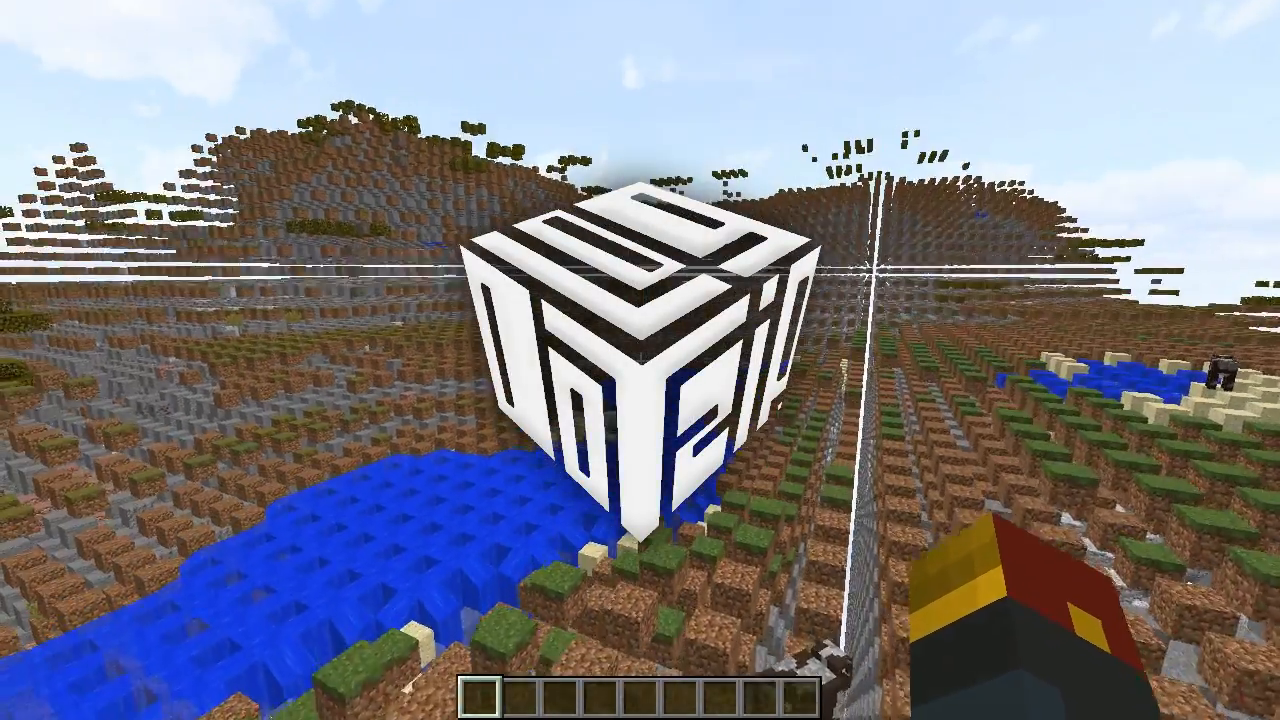
mouse_move(640, 360)
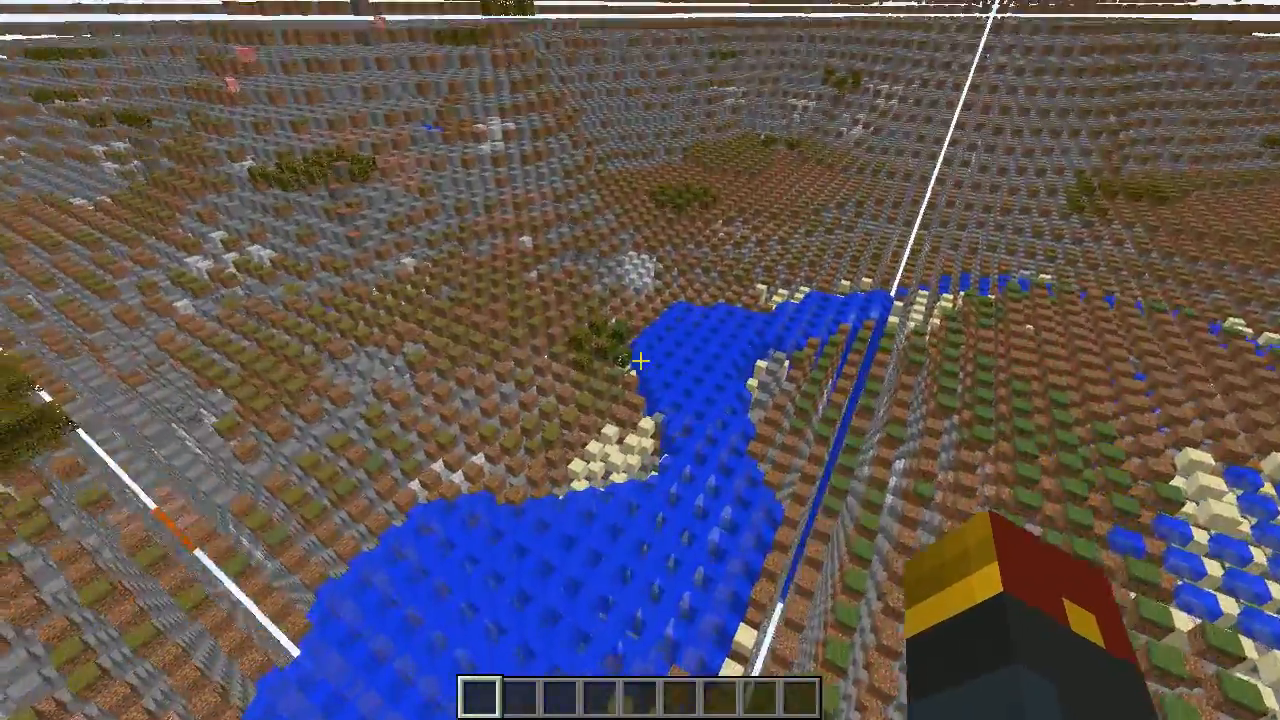
mouse_move(640, 360)
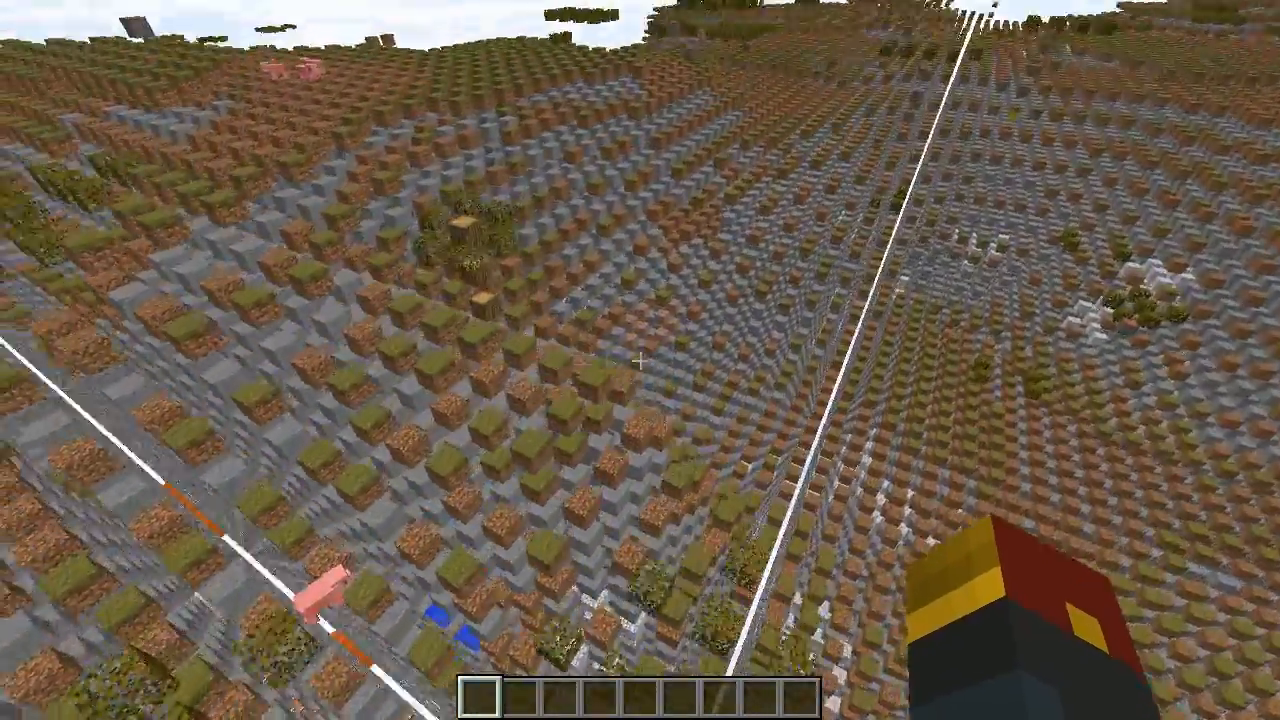
mouse_move(640, 360)
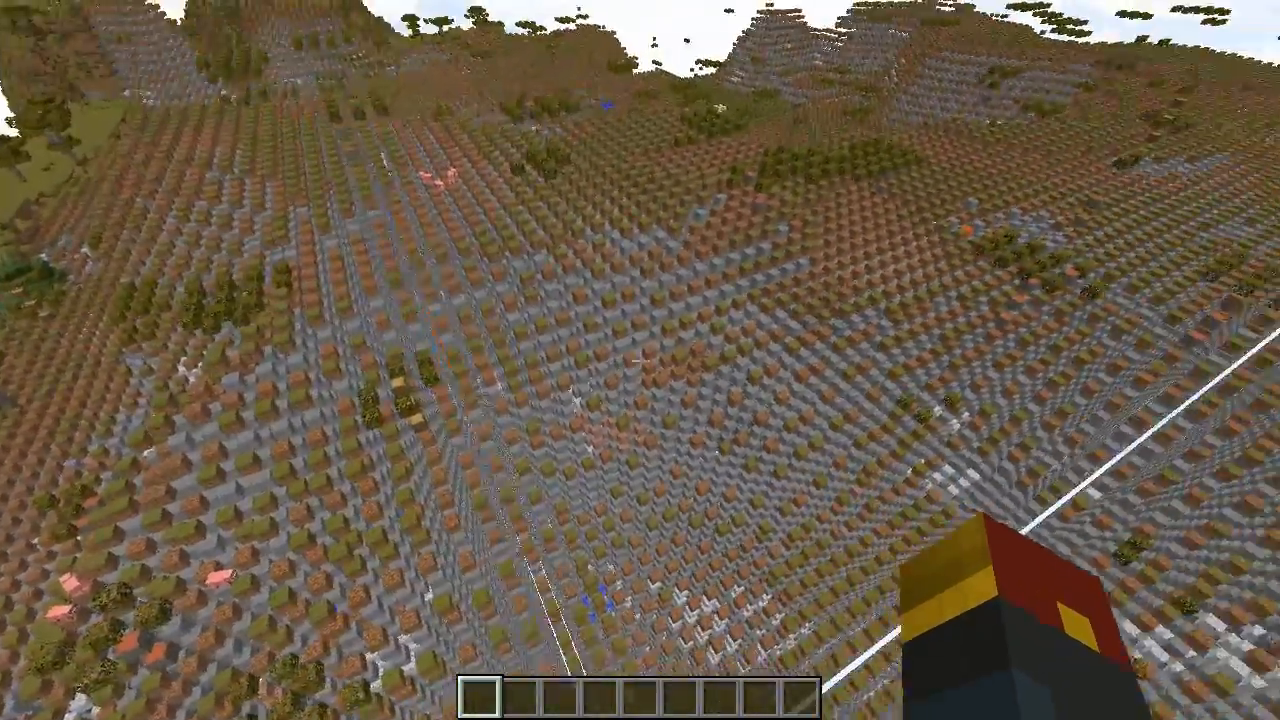
mouse_move(640, 360)
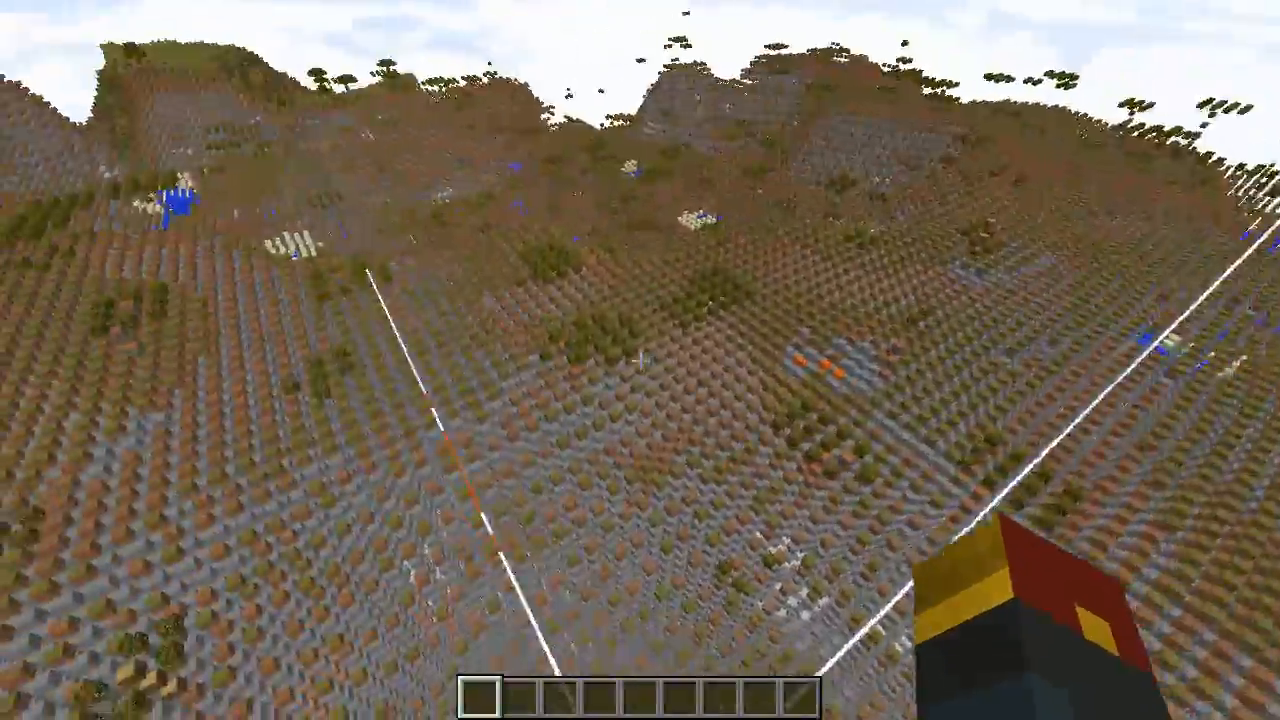
mouse_move(640, 360)
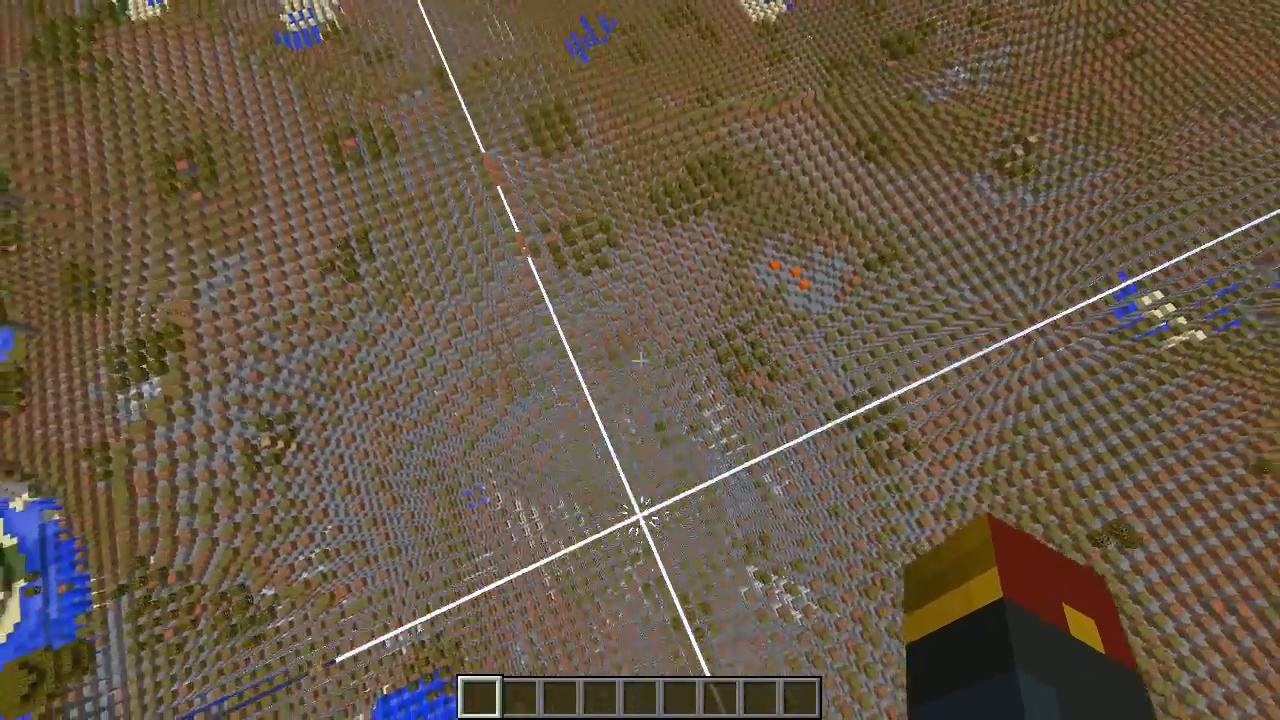
mouse_move(640, 360)
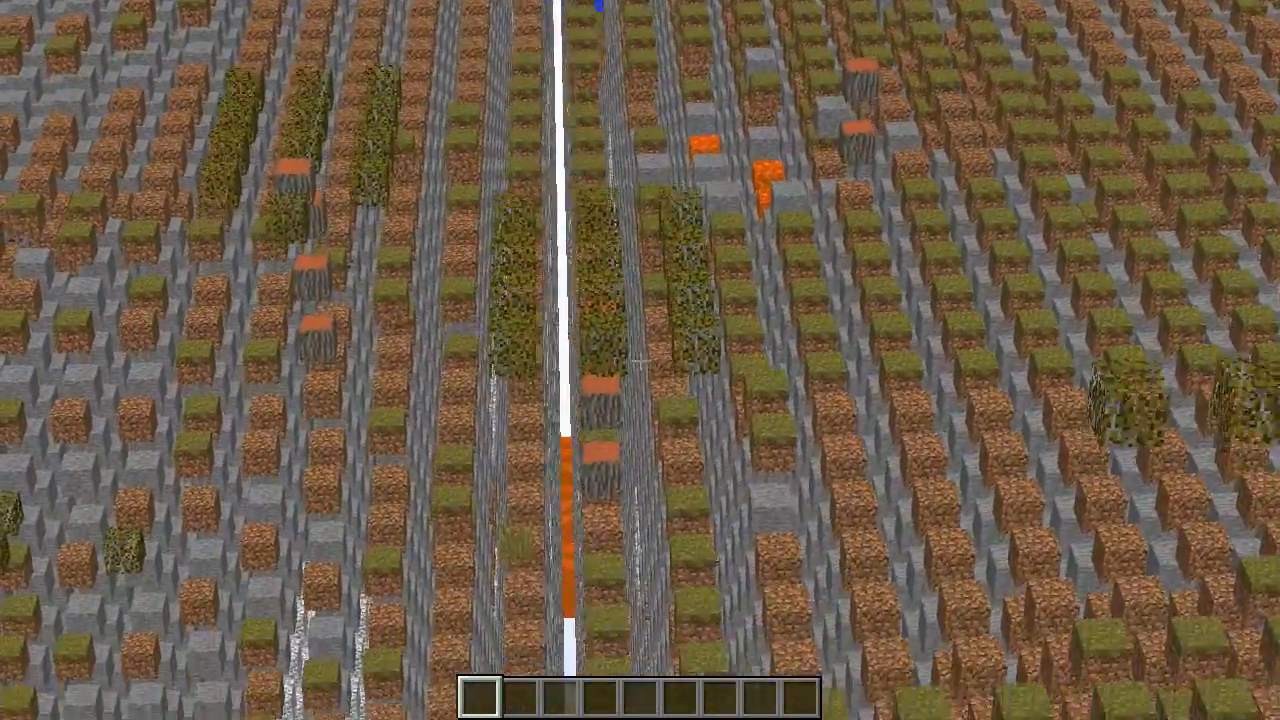
mouse_move(640, 360)
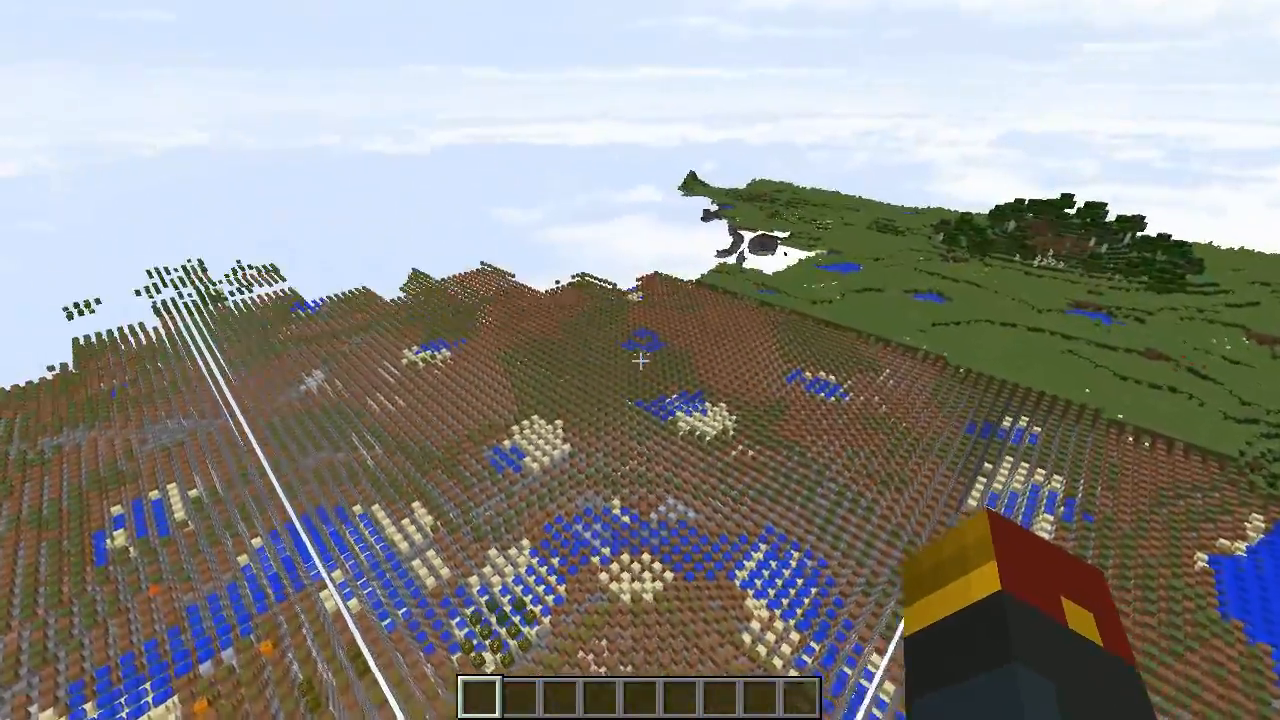
mouse_move(640, 360)
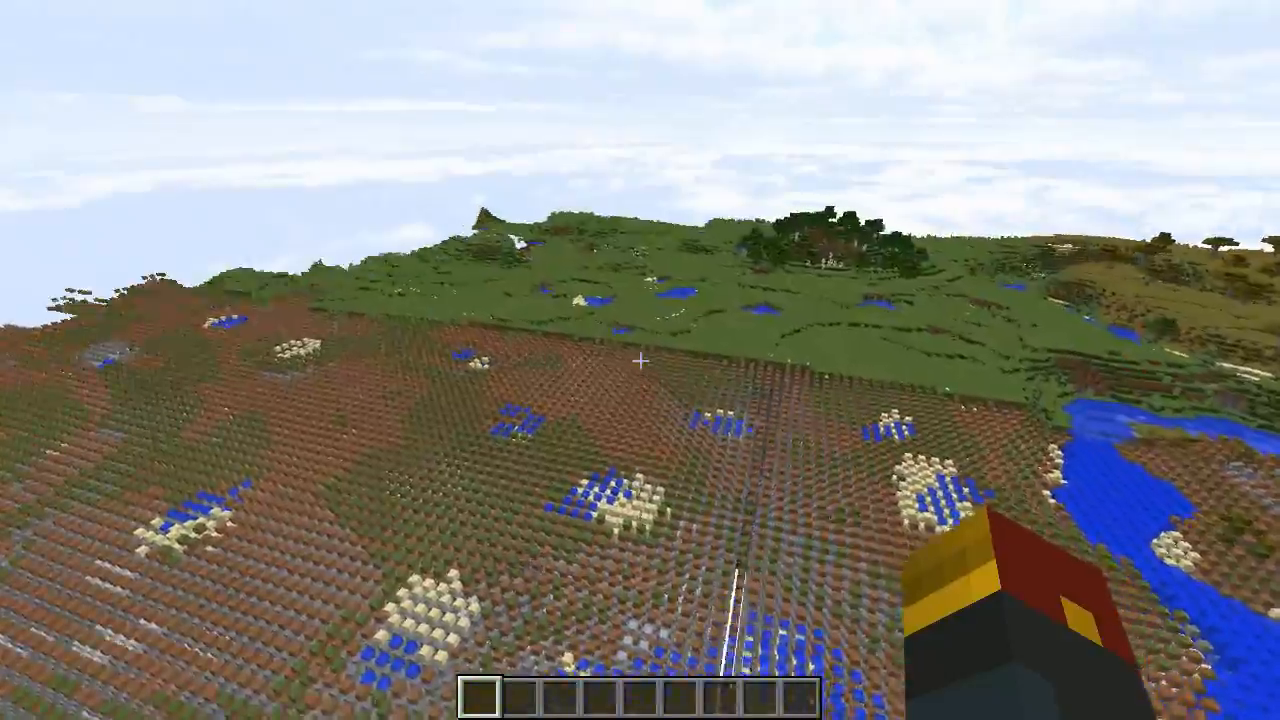
mouse_move(640, 360)
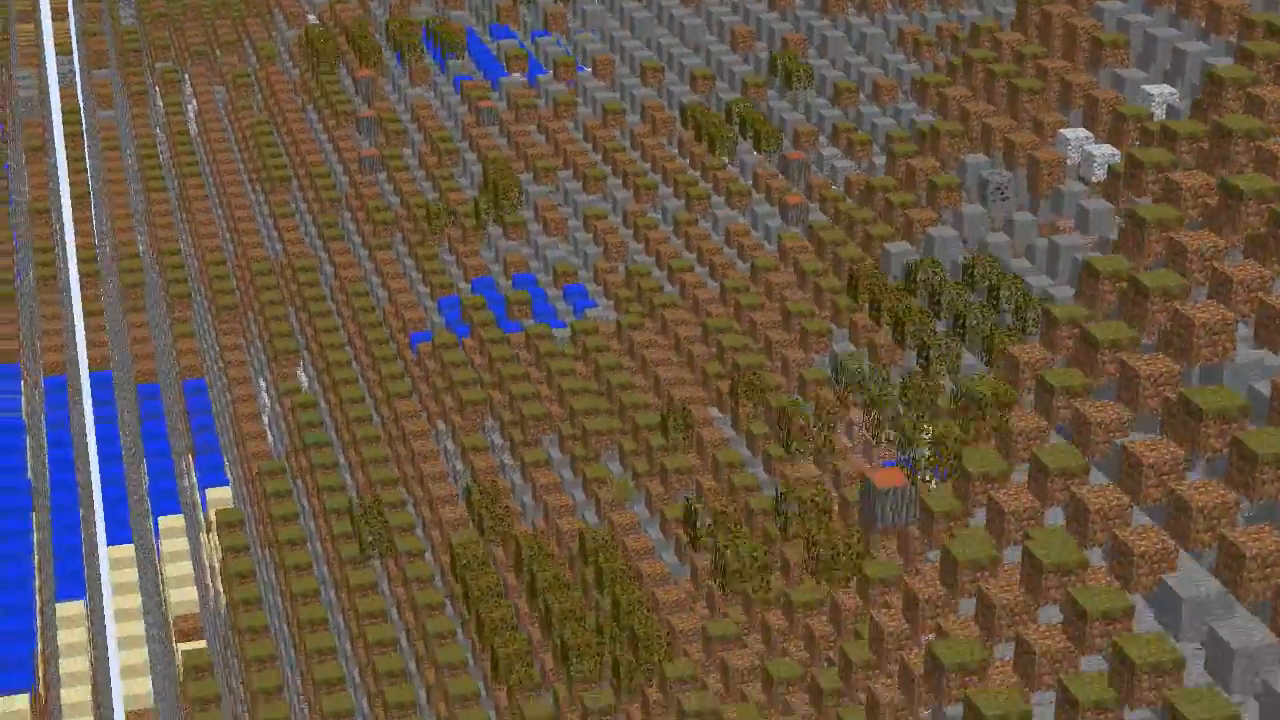
mouse_move(640, 360)
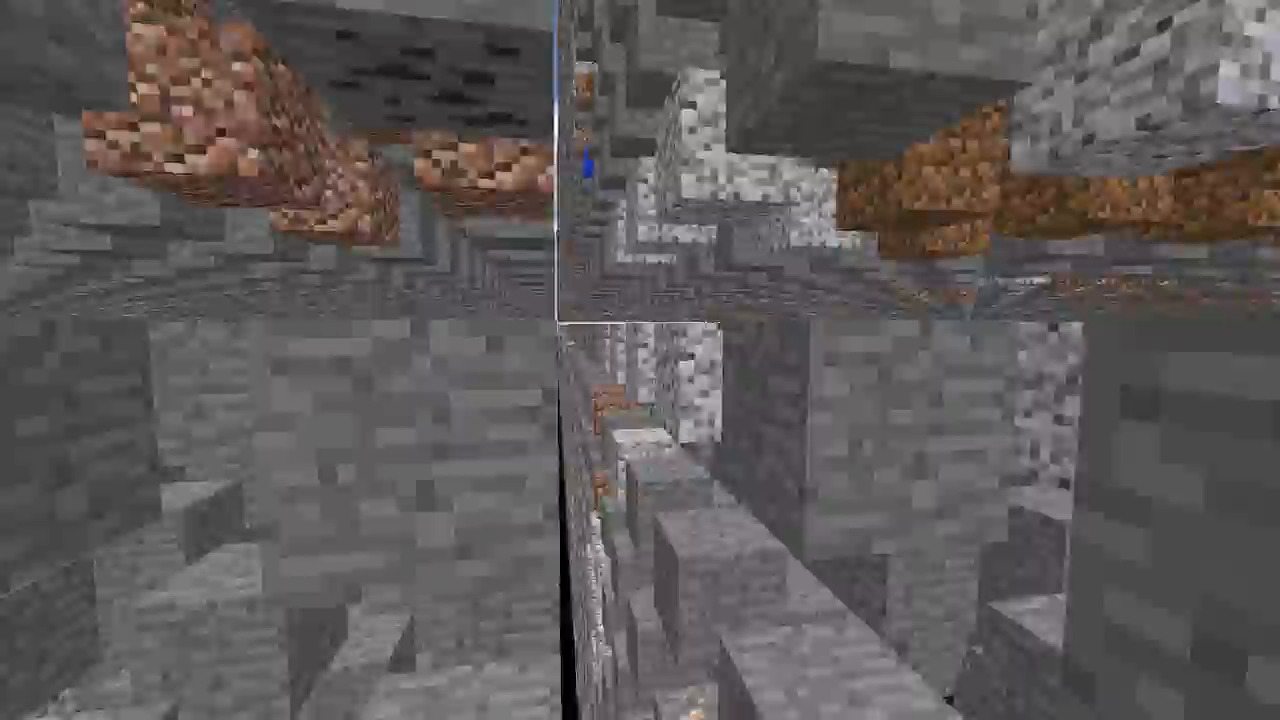
mouse_move(640, 360)
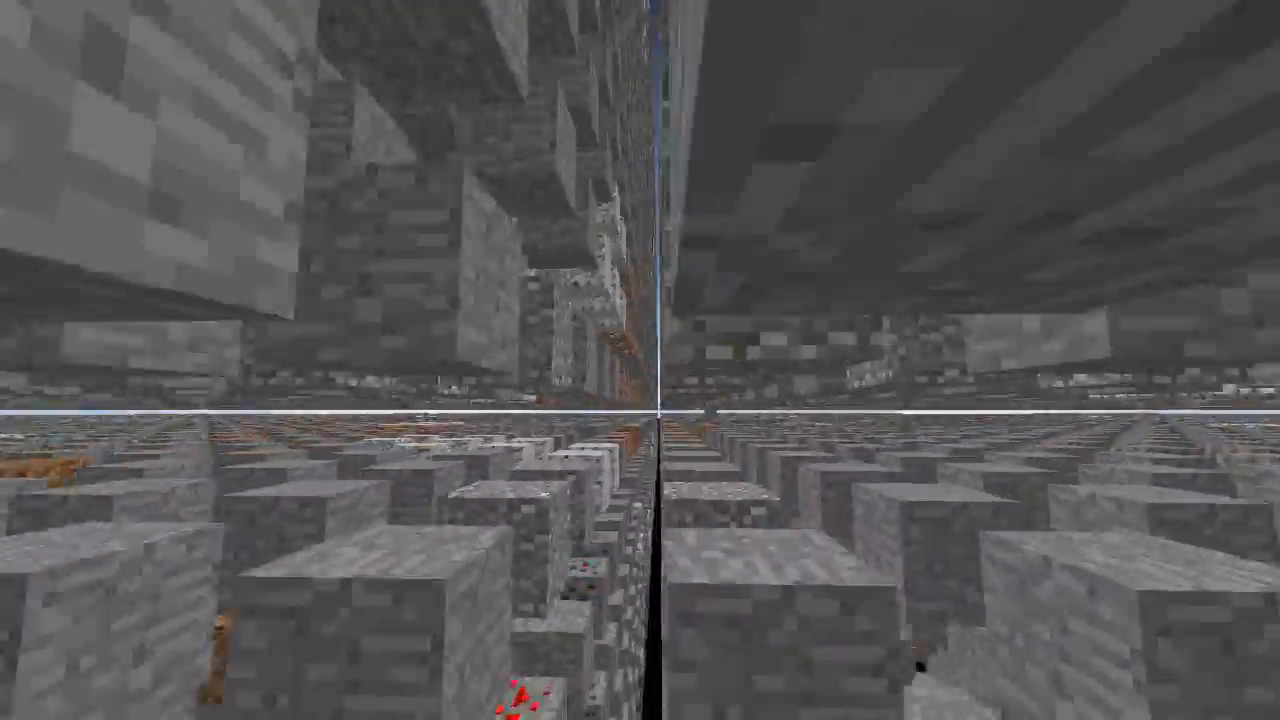
mouse_move(640, 360)
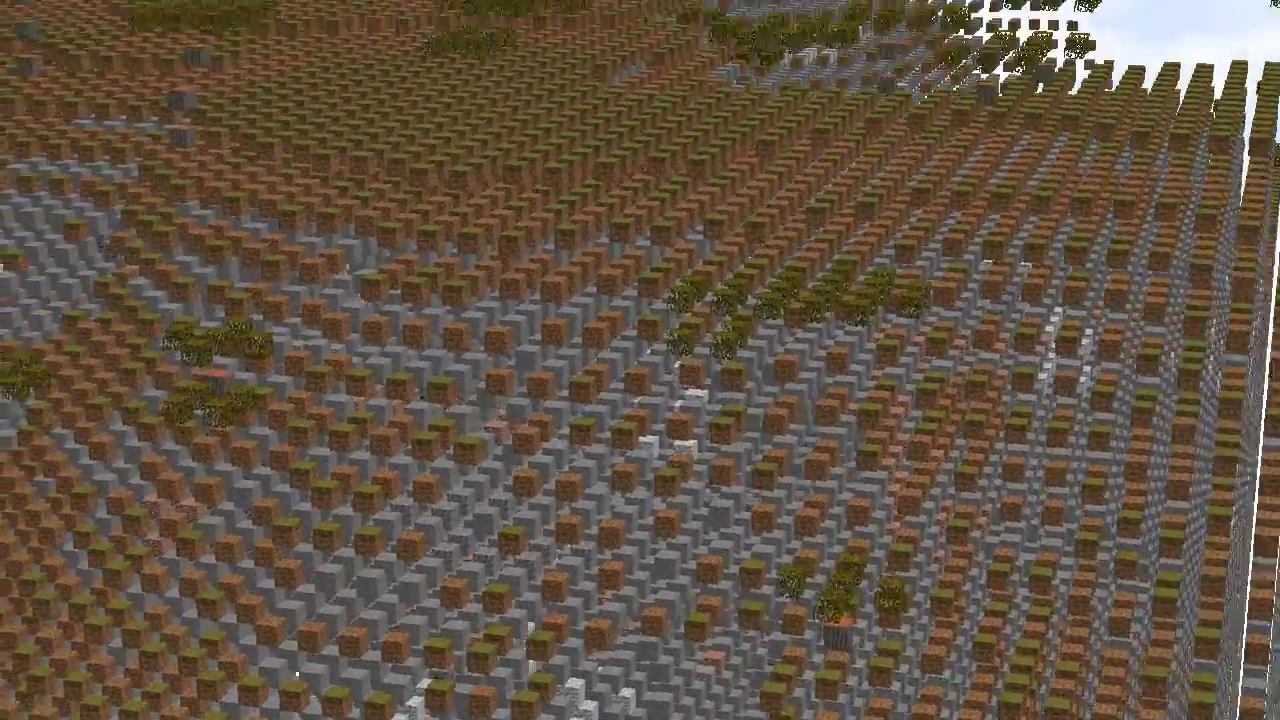
mouse_move(640, 360)
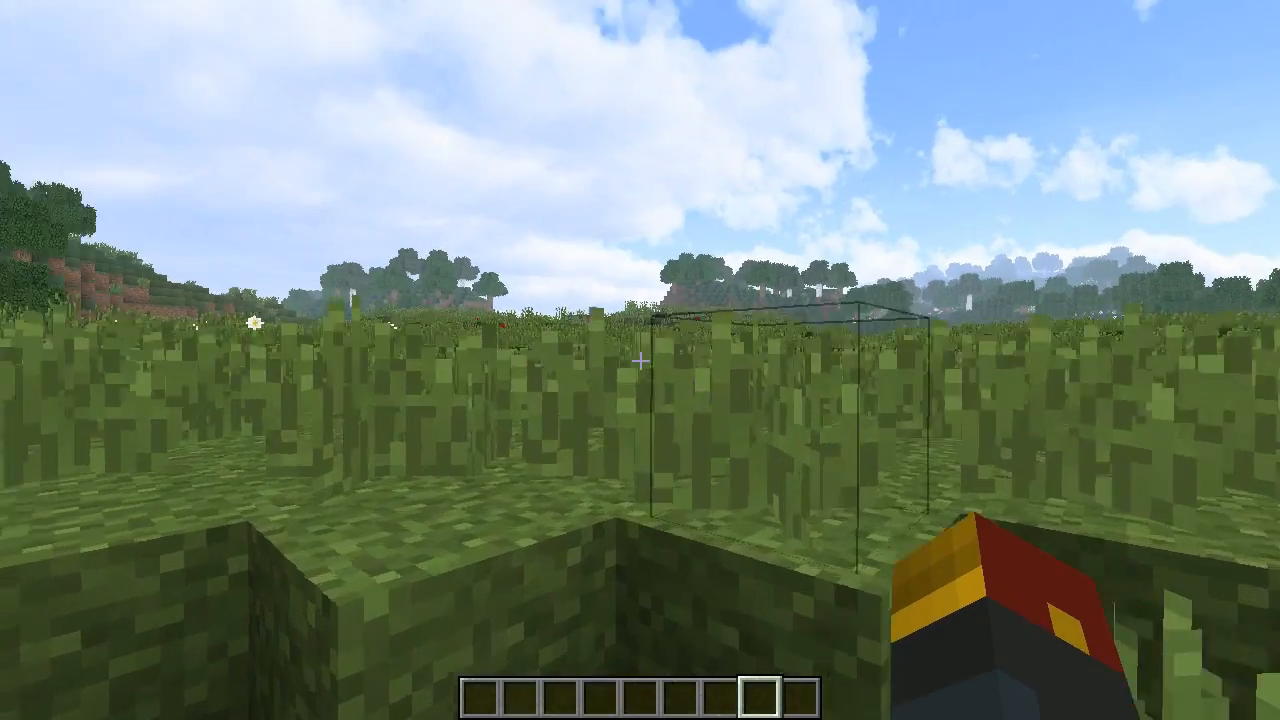
mouse_move(640, 360)
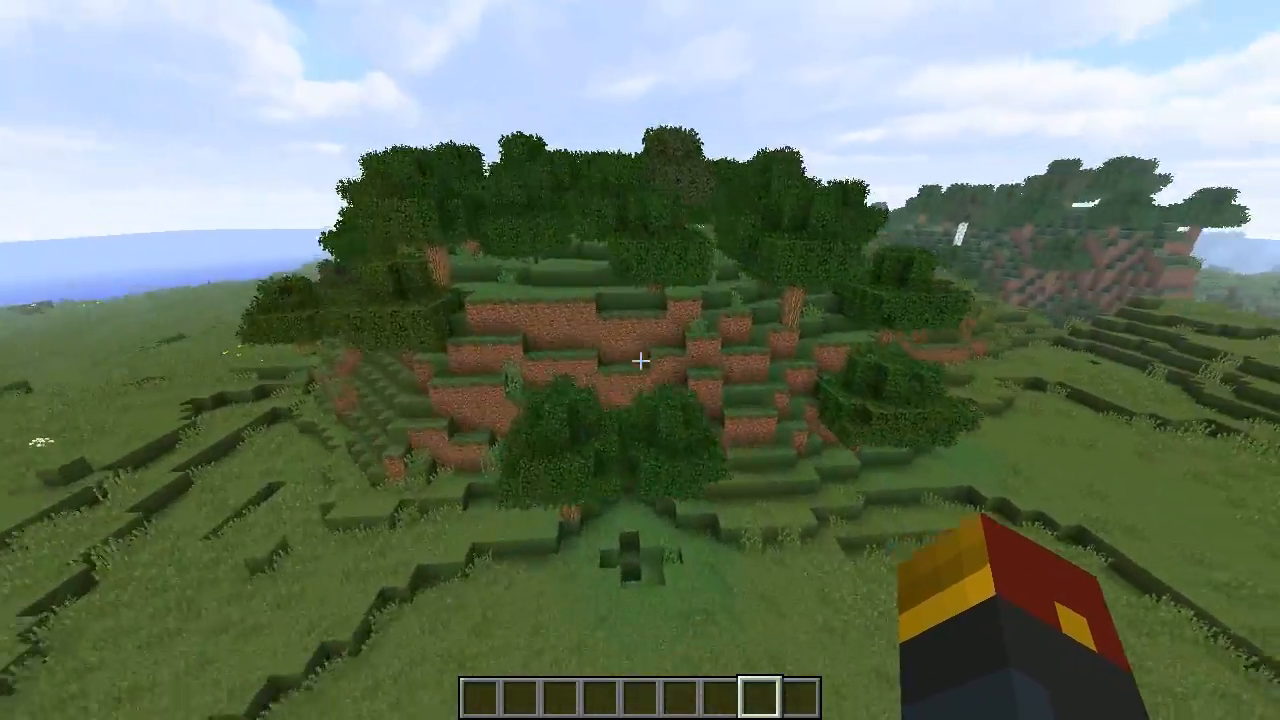
mouse_move(640, 360)
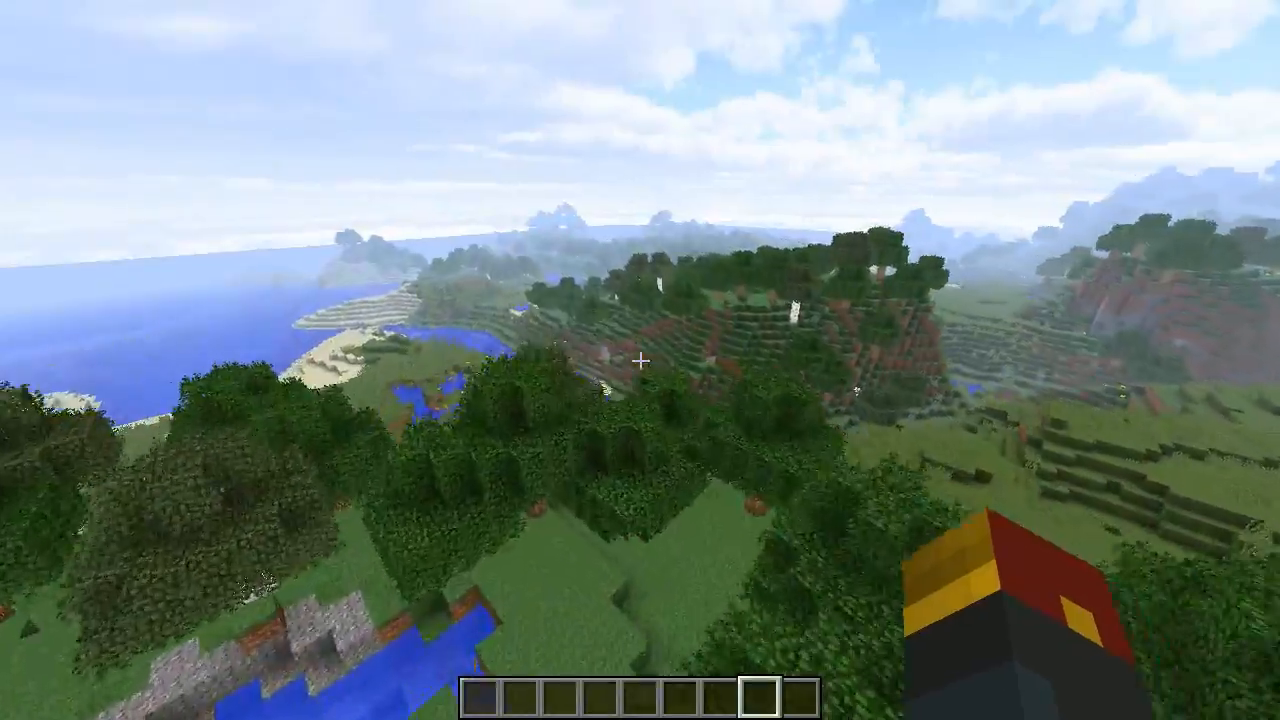
mouse_move(640, 360)
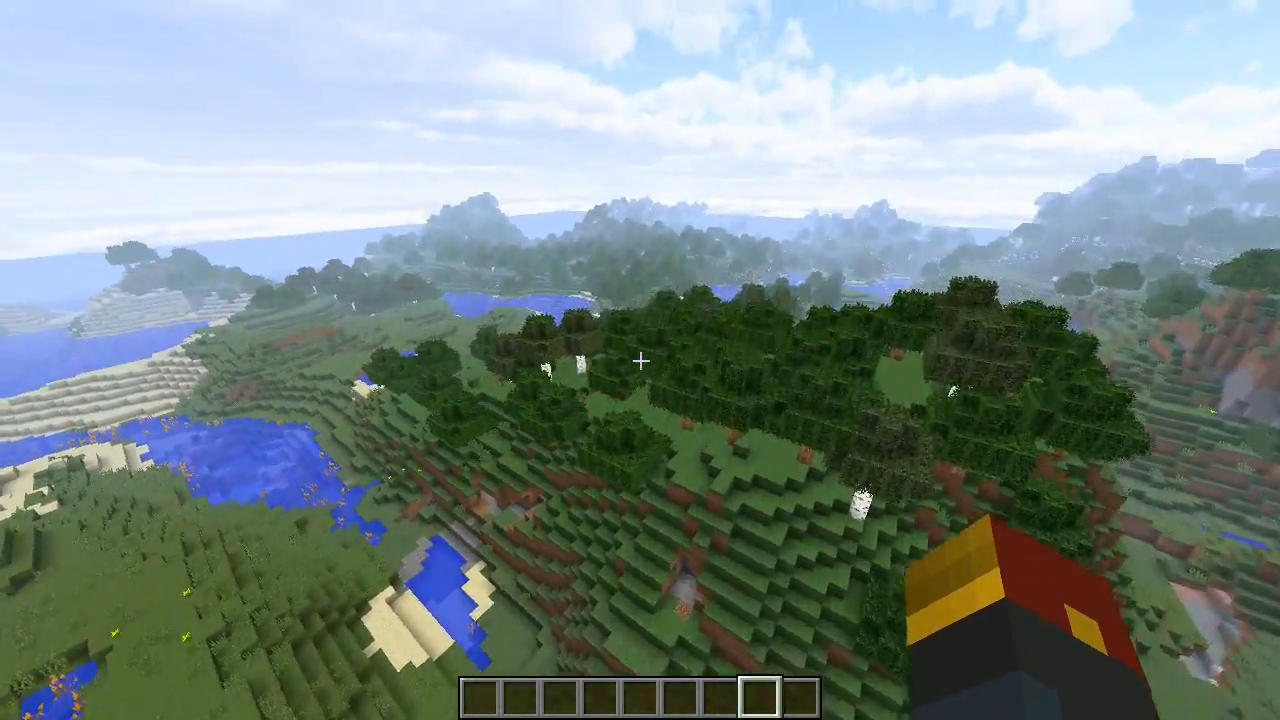
mouse_move(640, 360)
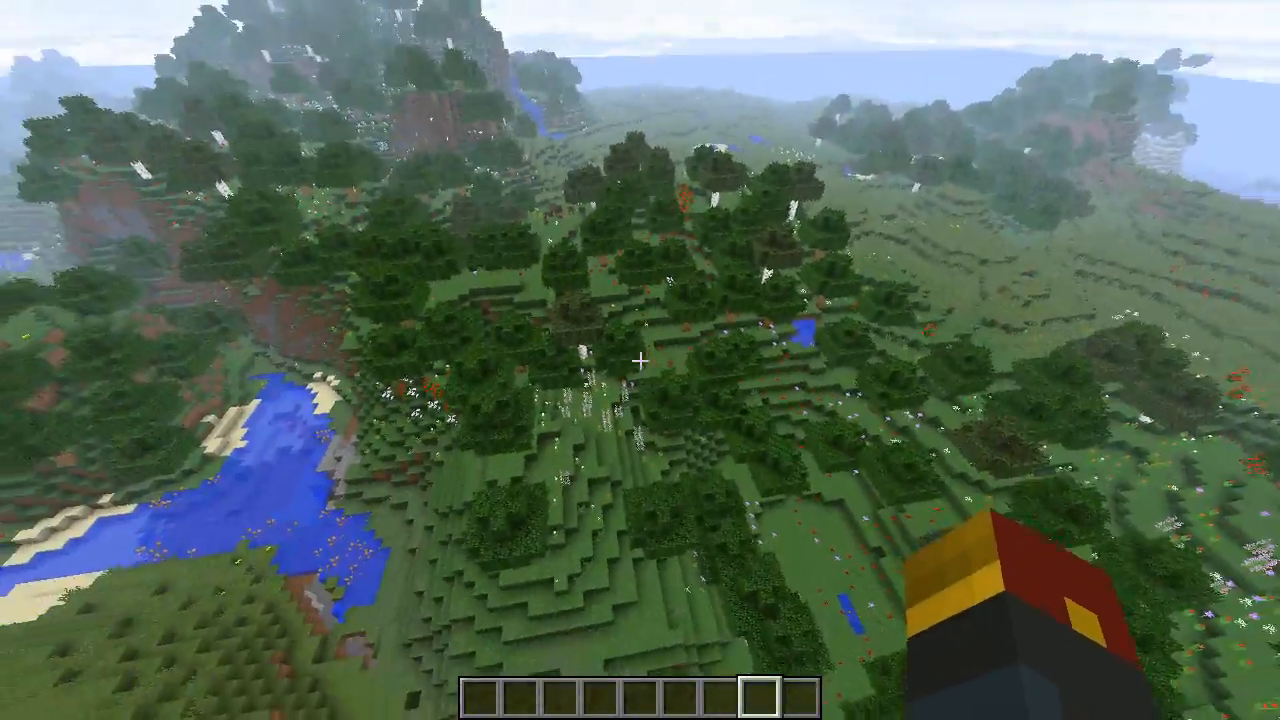
mouse_move(640, 360)
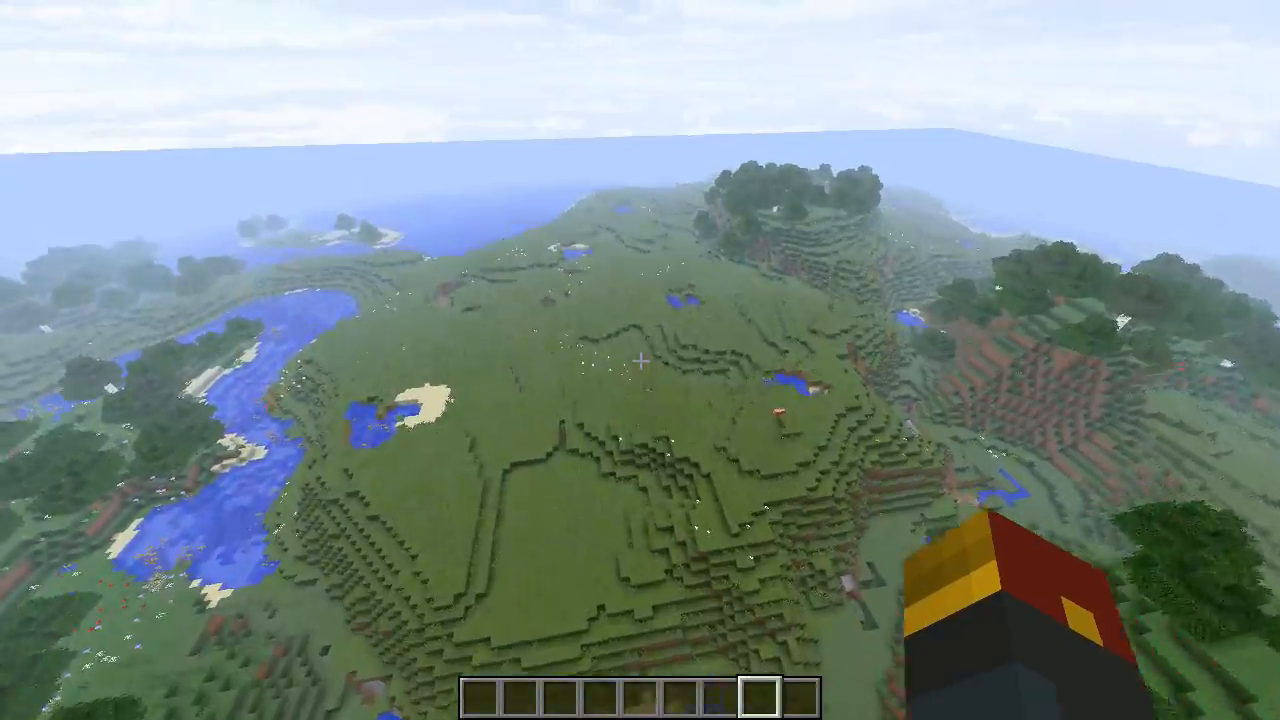
mouse_move(640, 360)
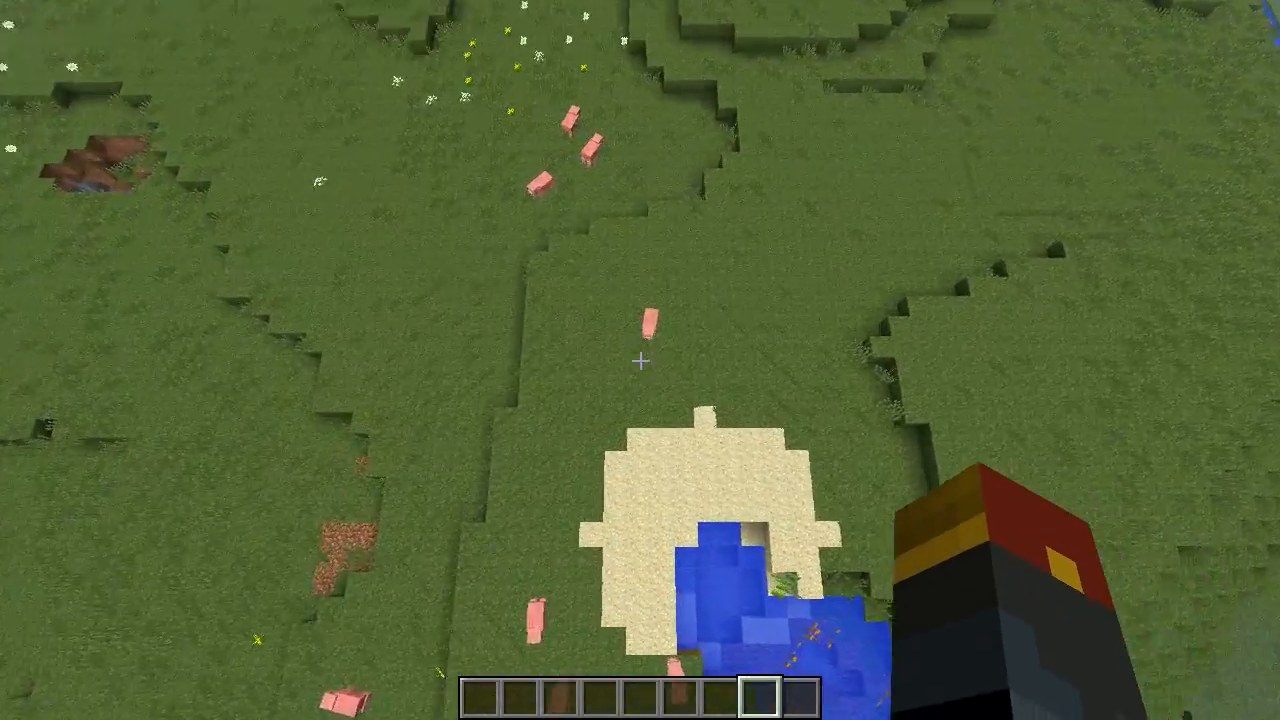
Step: Show the debug readout with coordinates and the Plains biome
key(F3)
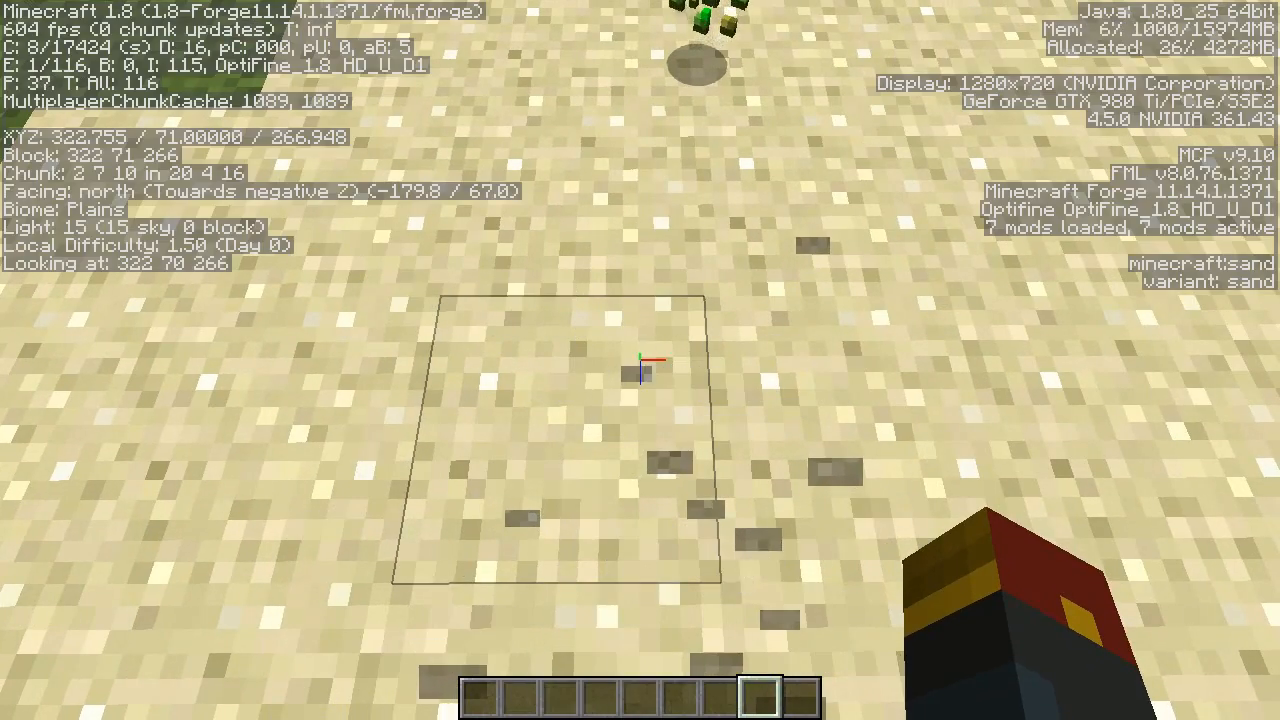
mouse_move(640, 360)
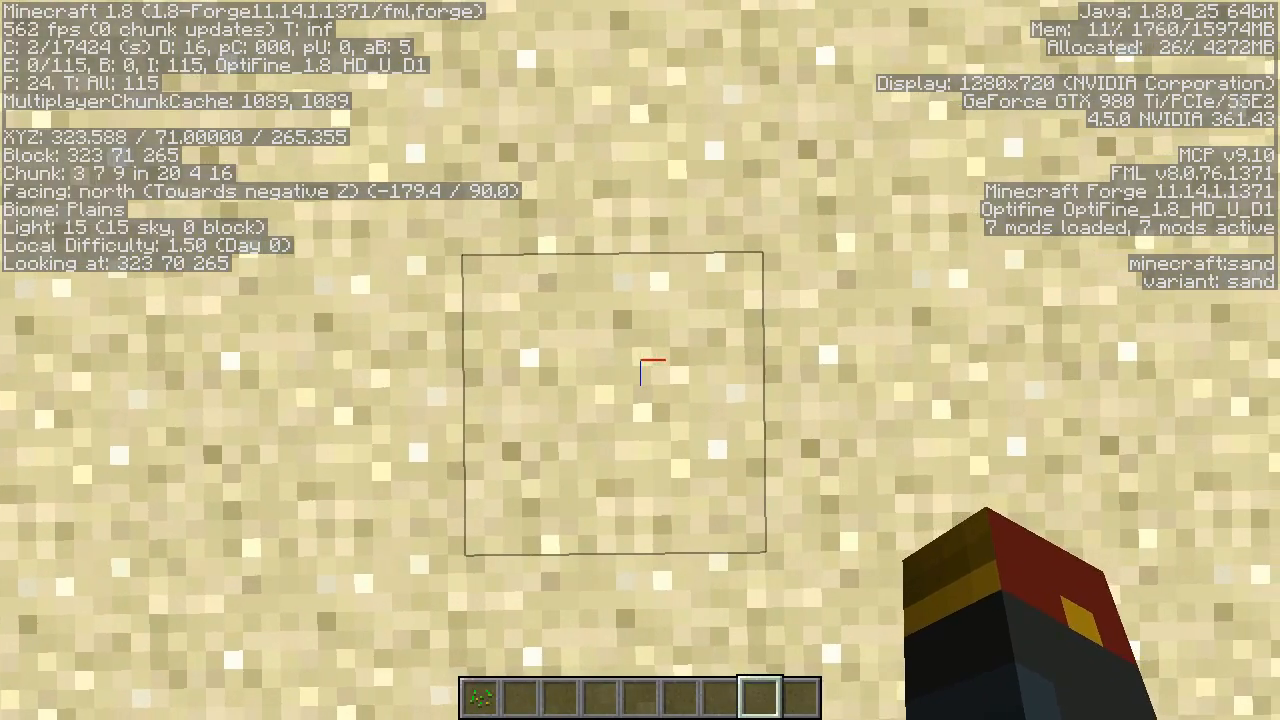
mouse_move(640, 360)
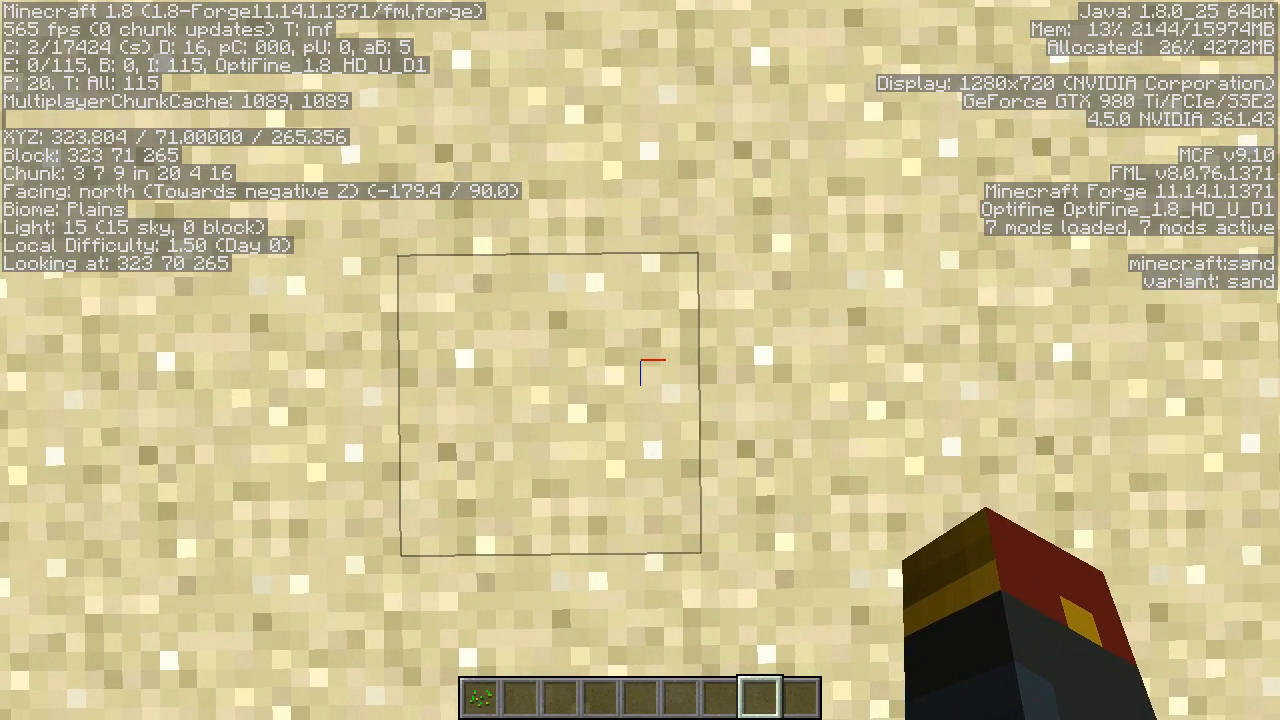
mouse_move(640, 360)
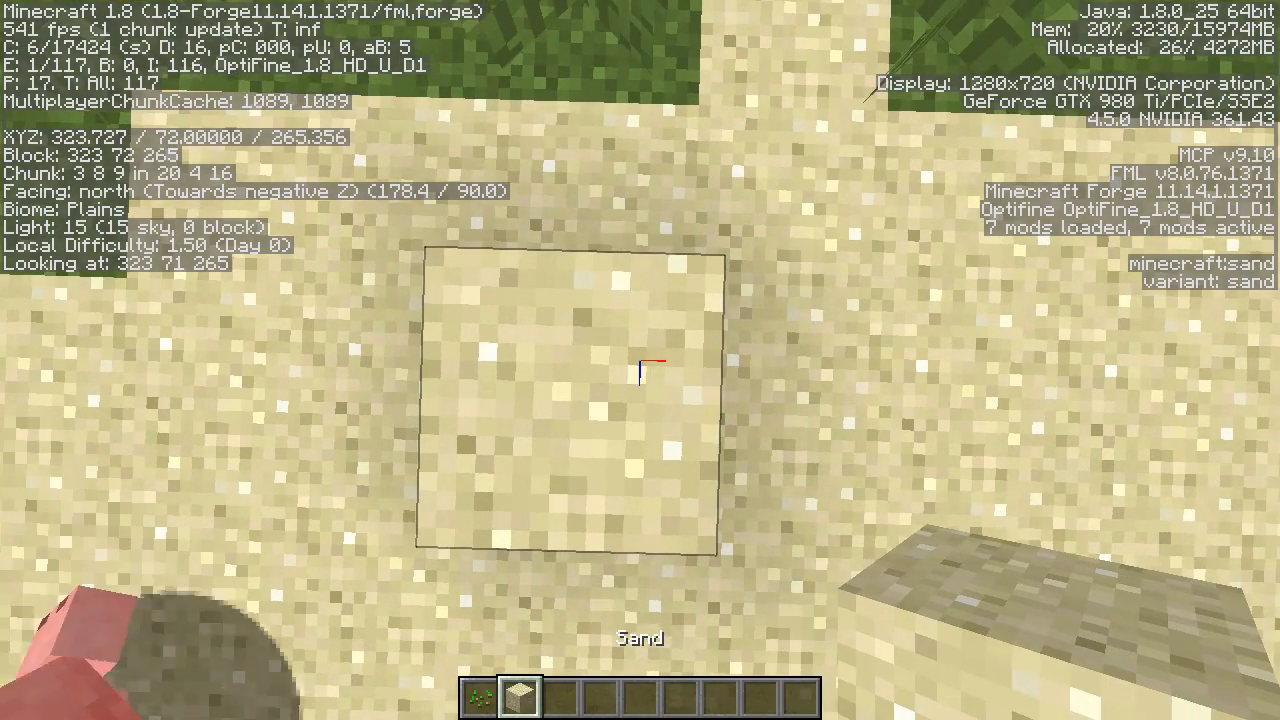
mouse_move(640, 360)
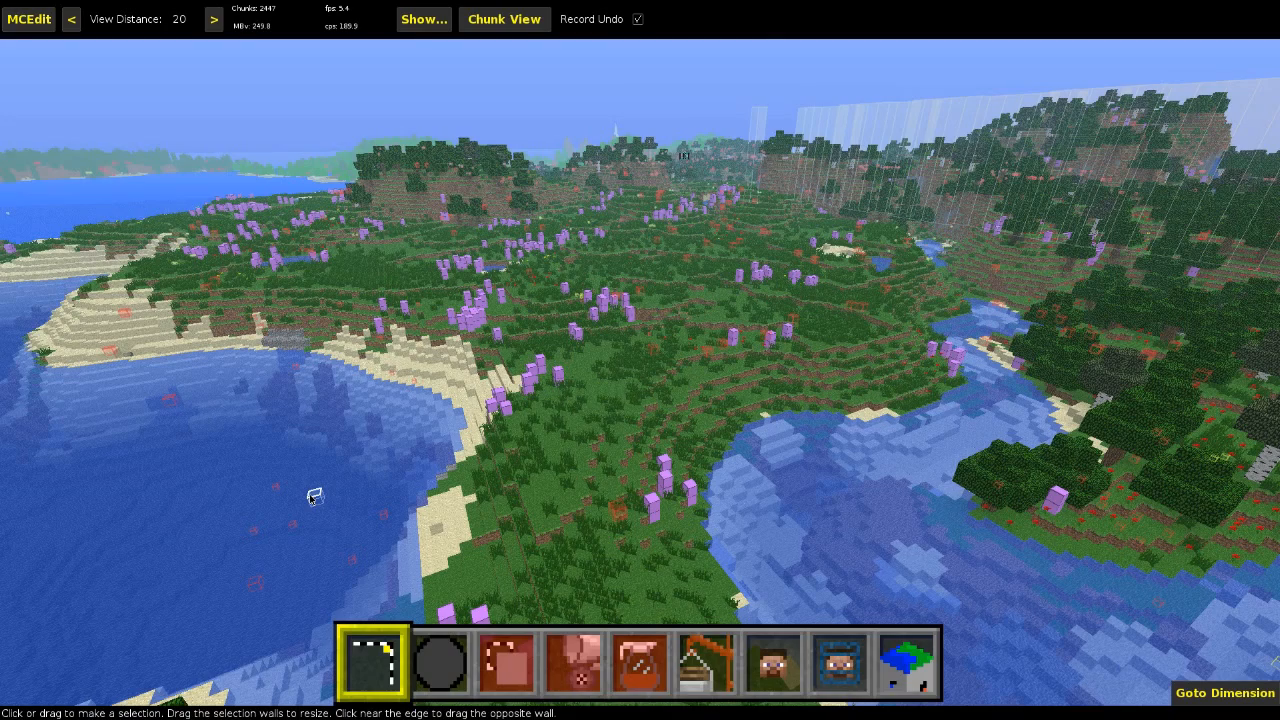
mouse_move(484, 390)
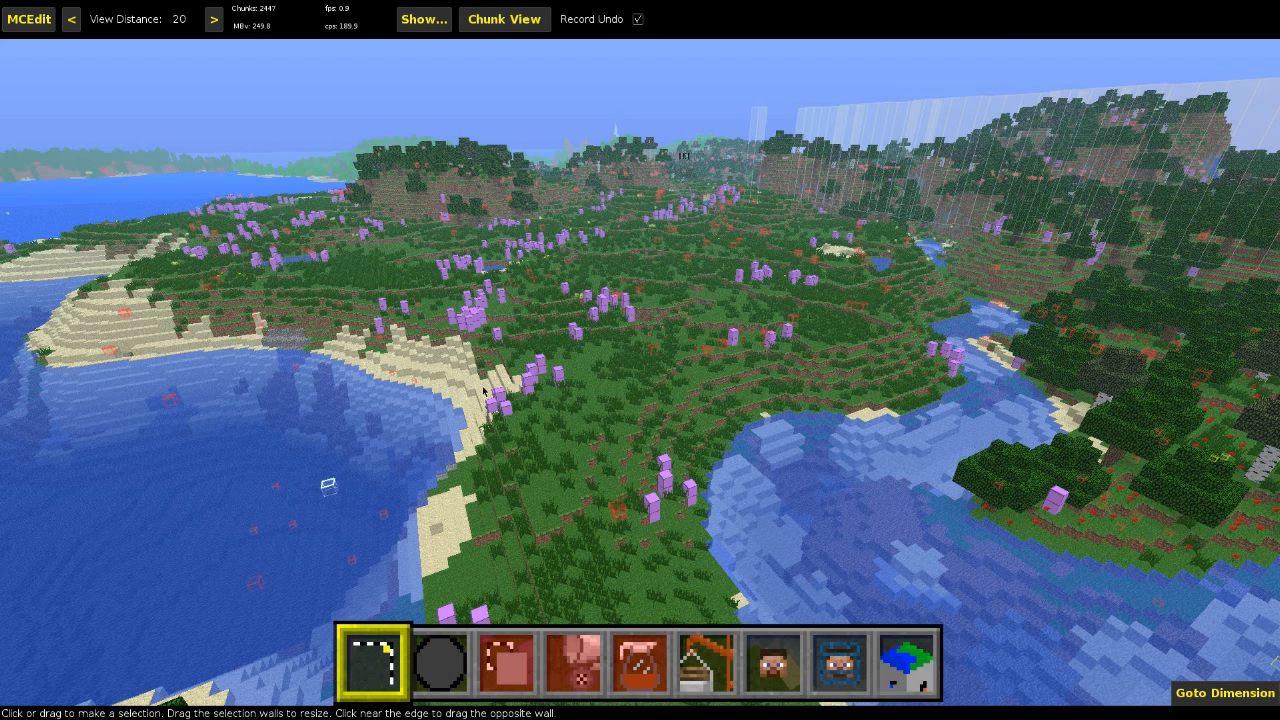
Step: Turn off Record Undo so upcoming edits are not saved to history
click(636, 20)
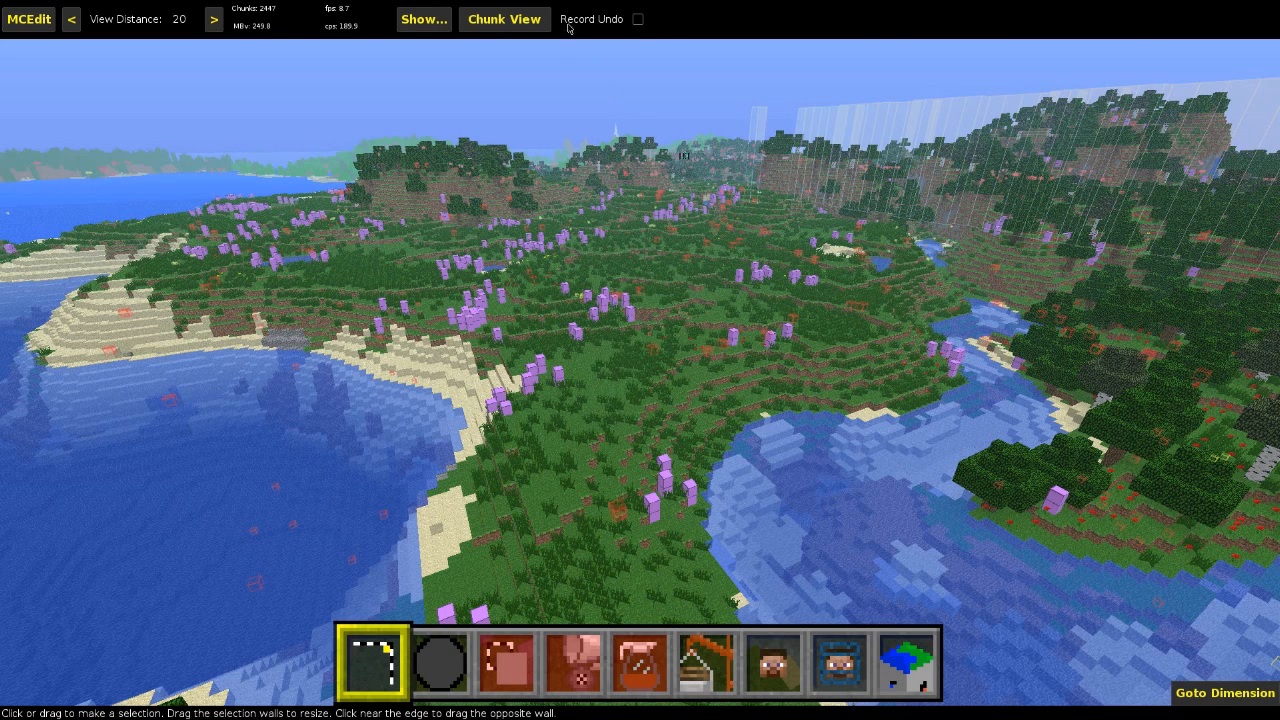
mouse_move(648, 28)
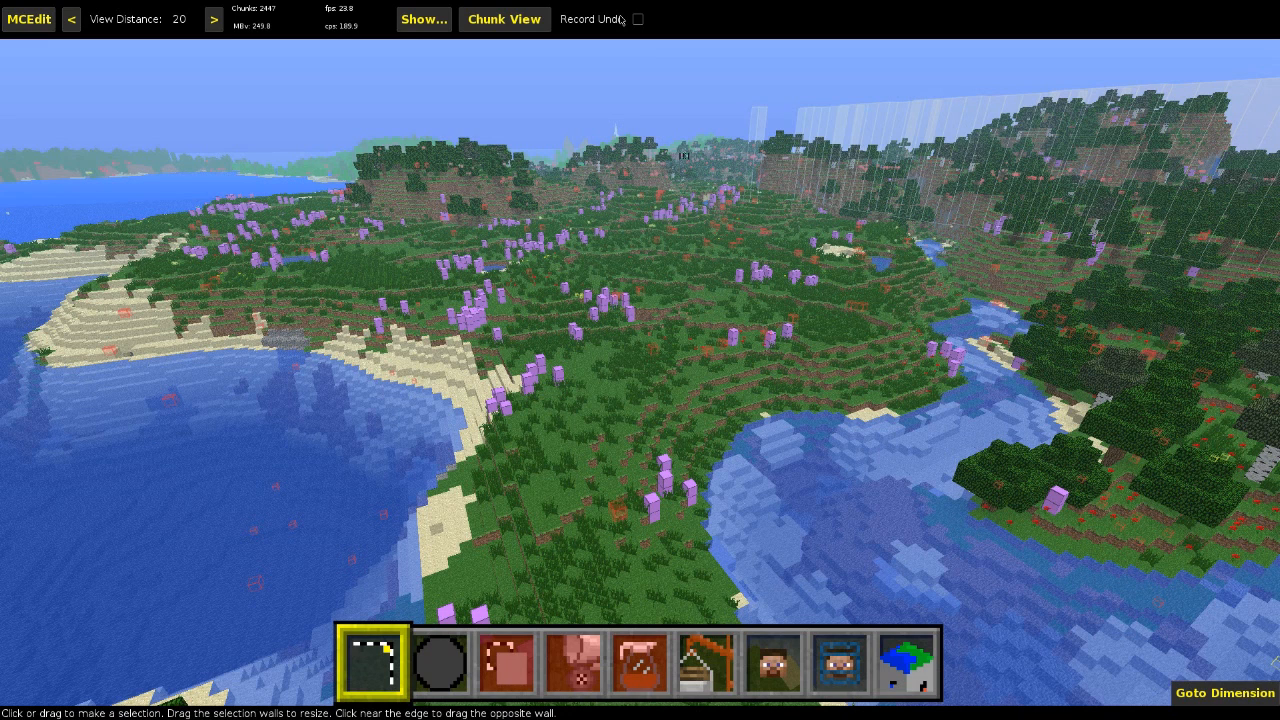
mouse_move(284, 442)
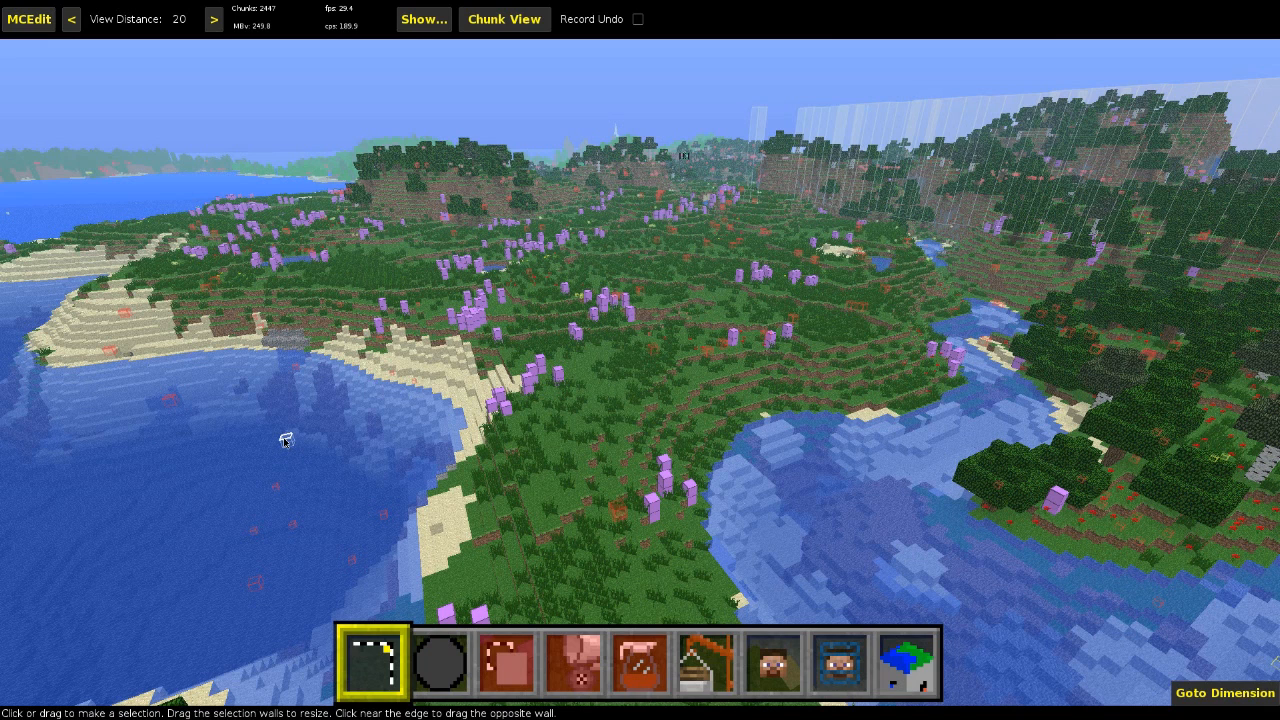
mouse_move(388, 258)
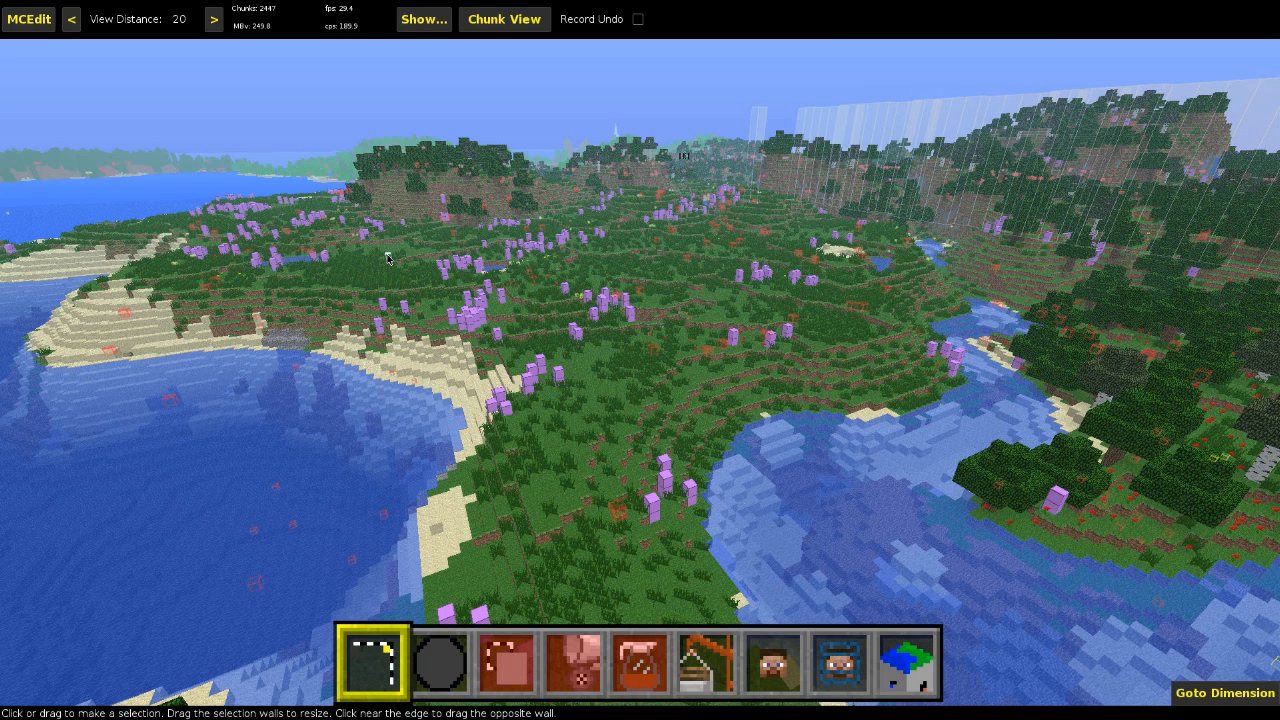
mouse_move(518, 464)
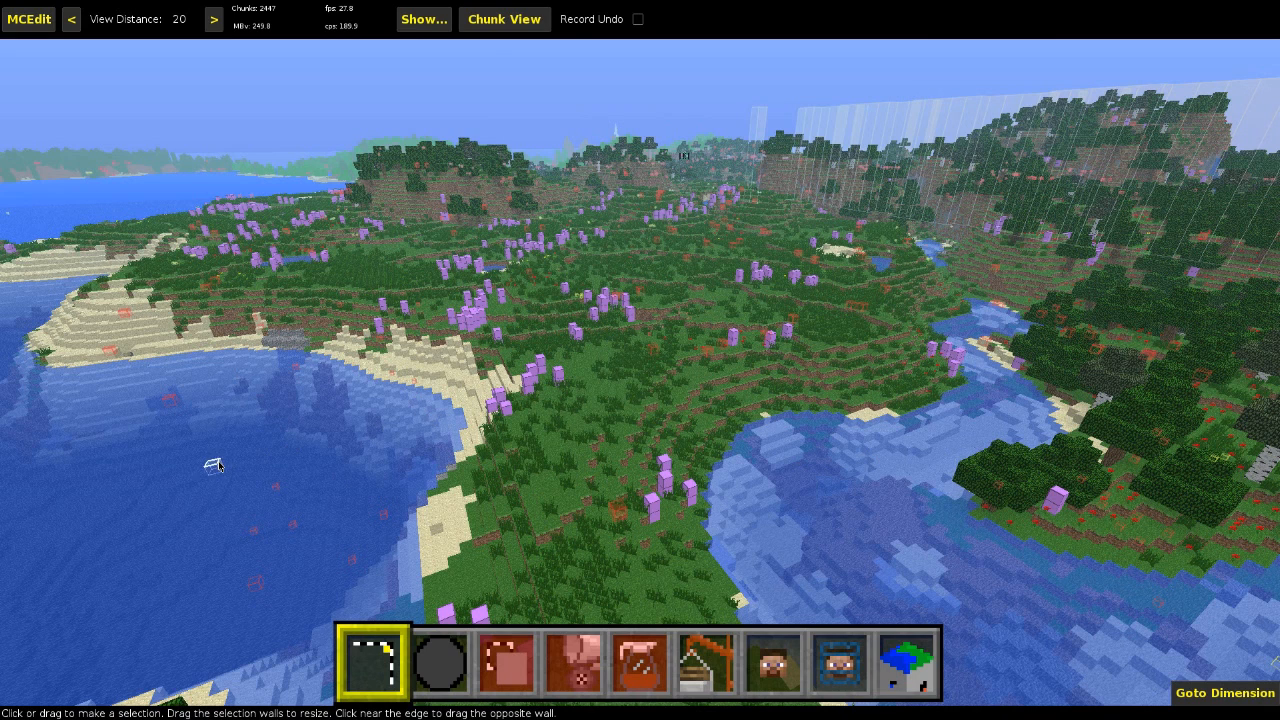
mouse_move(284, 428)
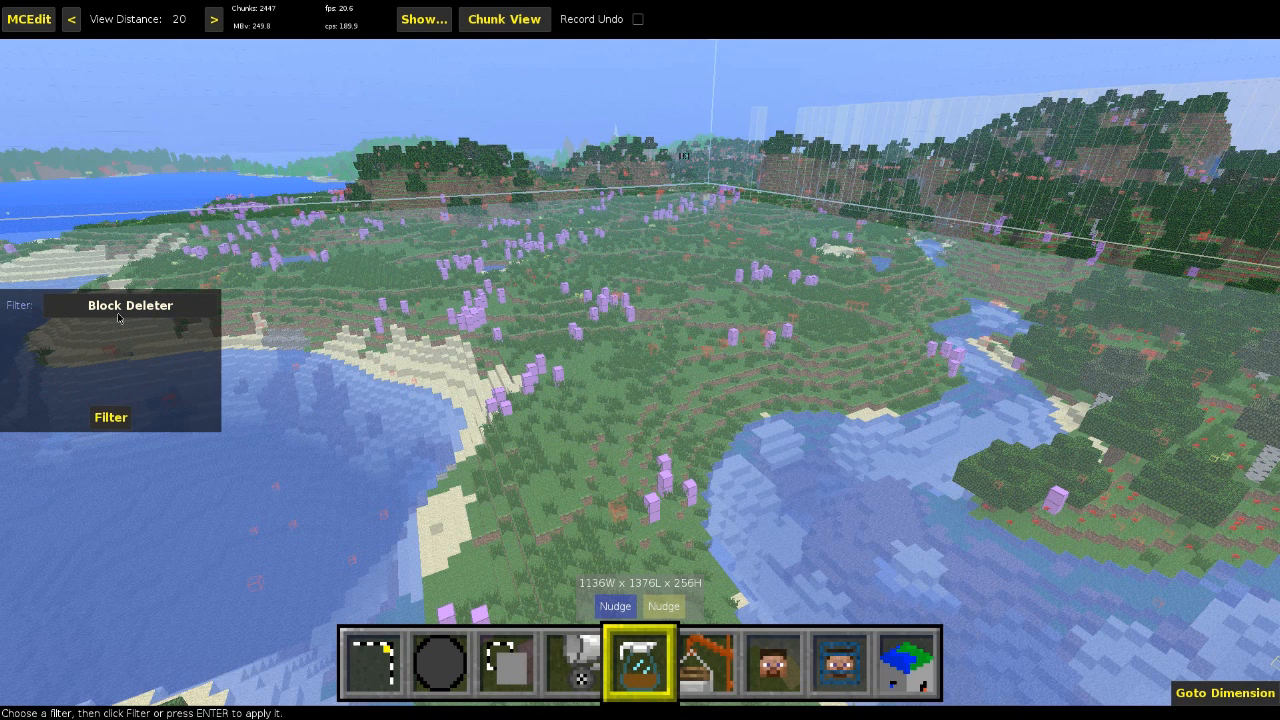
Step: Choose Block Deleter from the filter list for the 1136×1376×256 selection
click(128, 304)
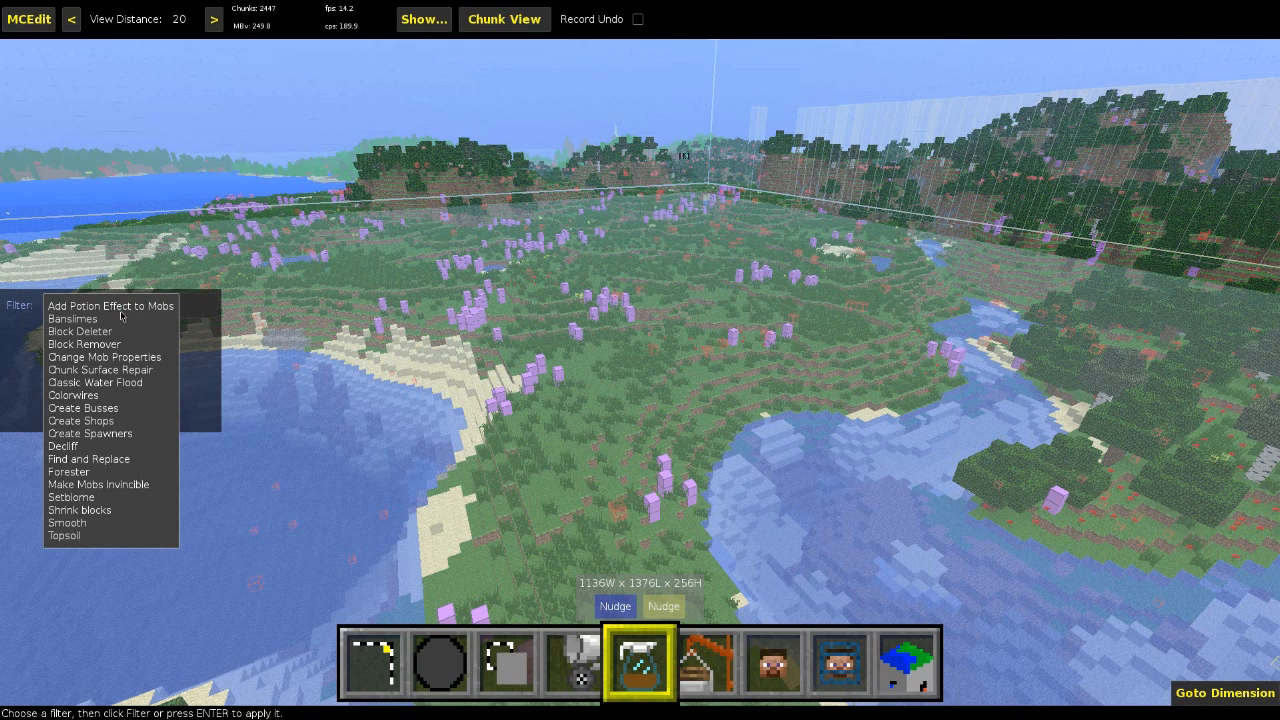
mouse_move(100, 332)
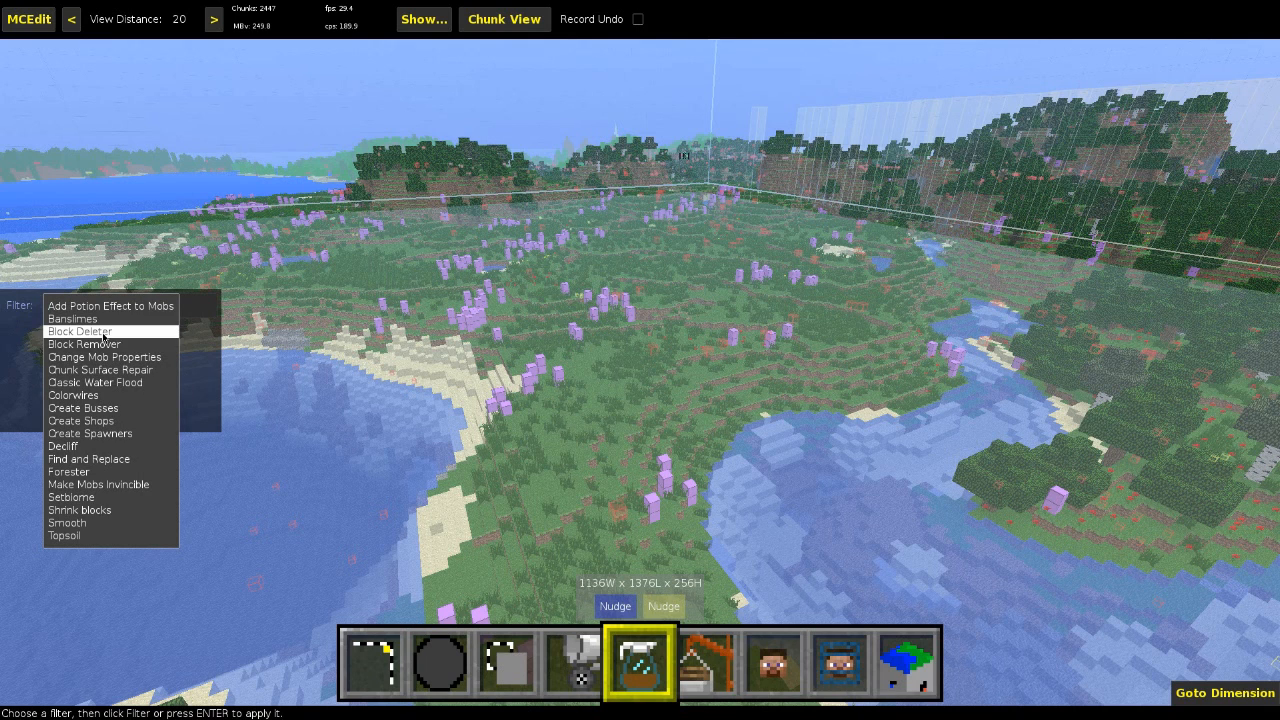
click(80, 332)
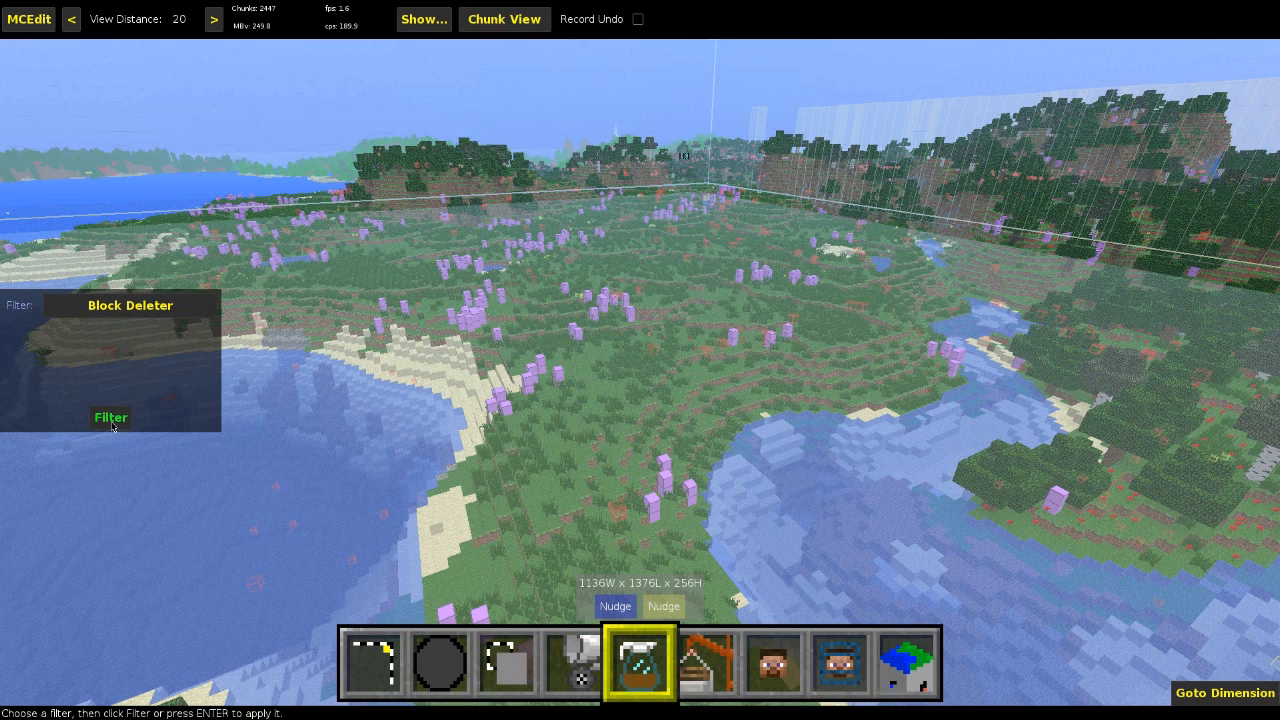
Step: Apply Block Deleter to the whole selected world region
click(108, 418)
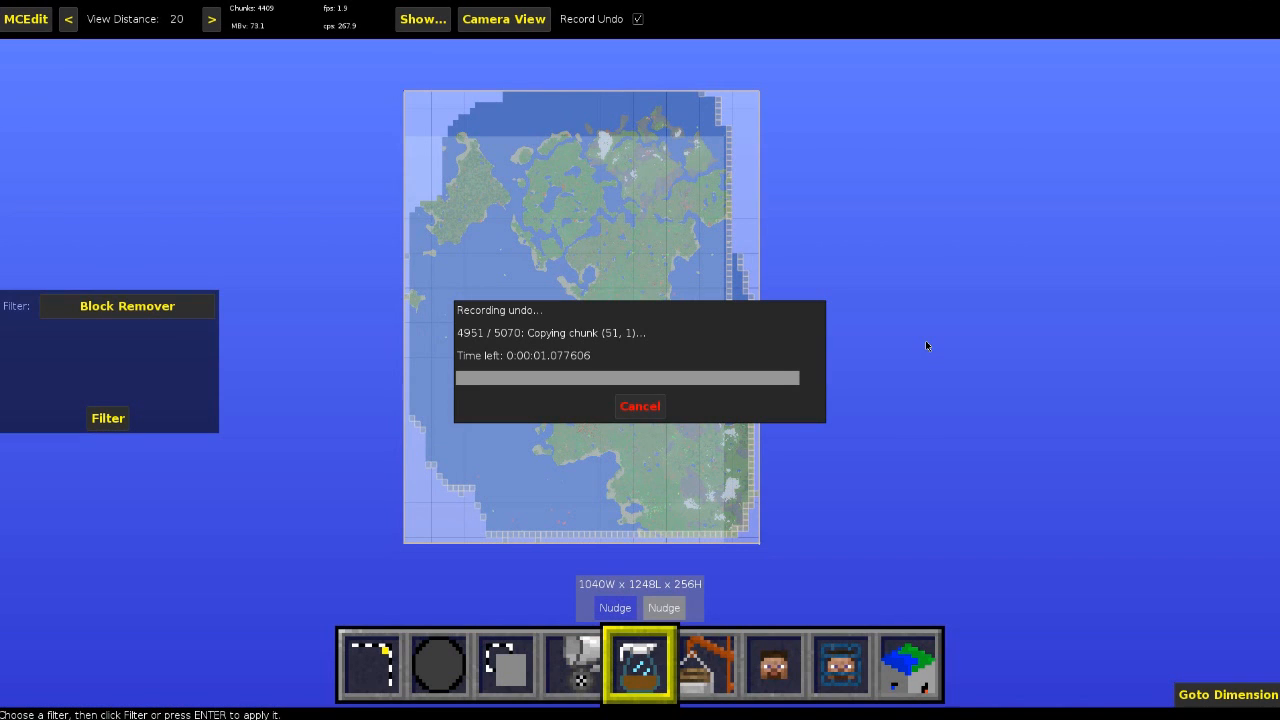
mouse_move(388, 342)
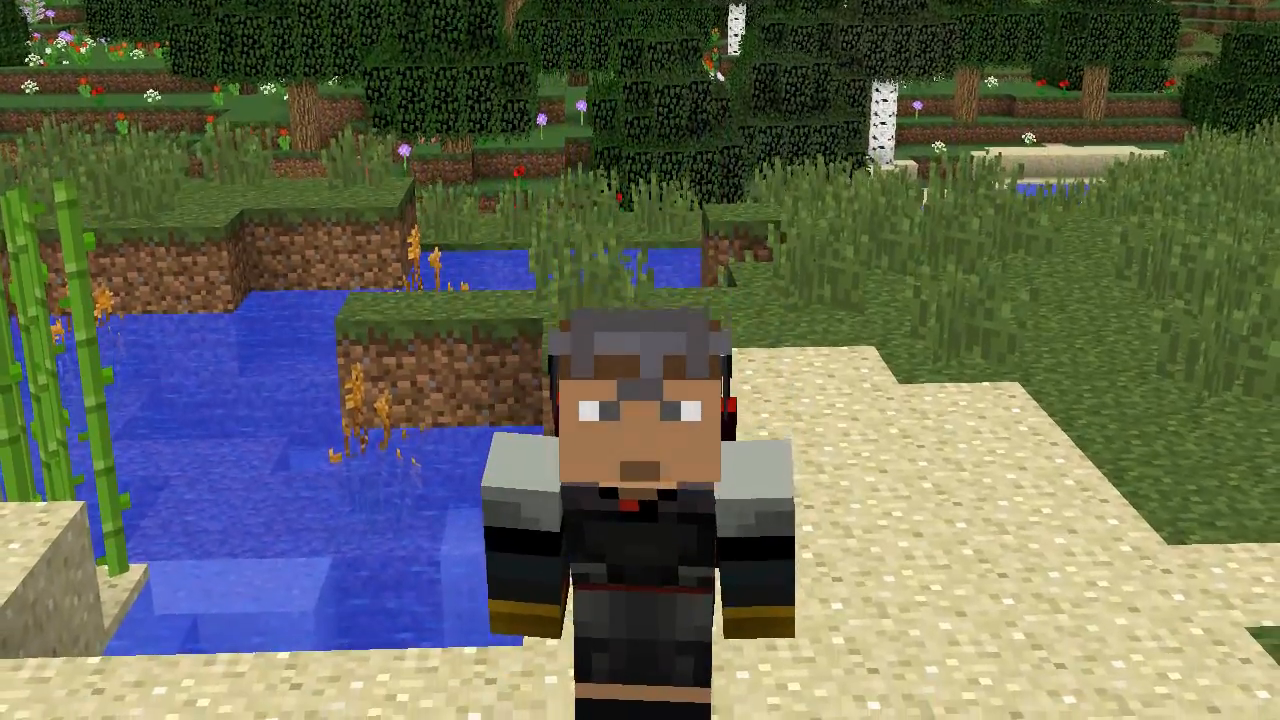
mouse_move(640, 360)
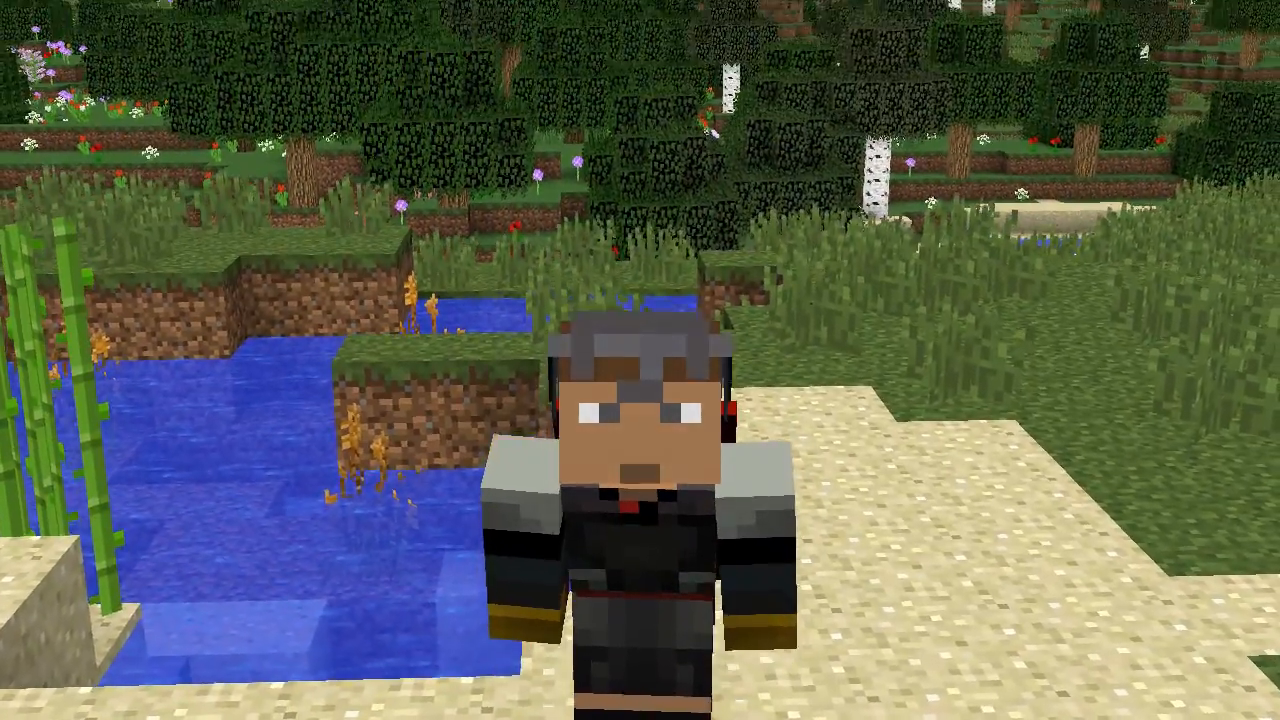
mouse_move(640, 360)
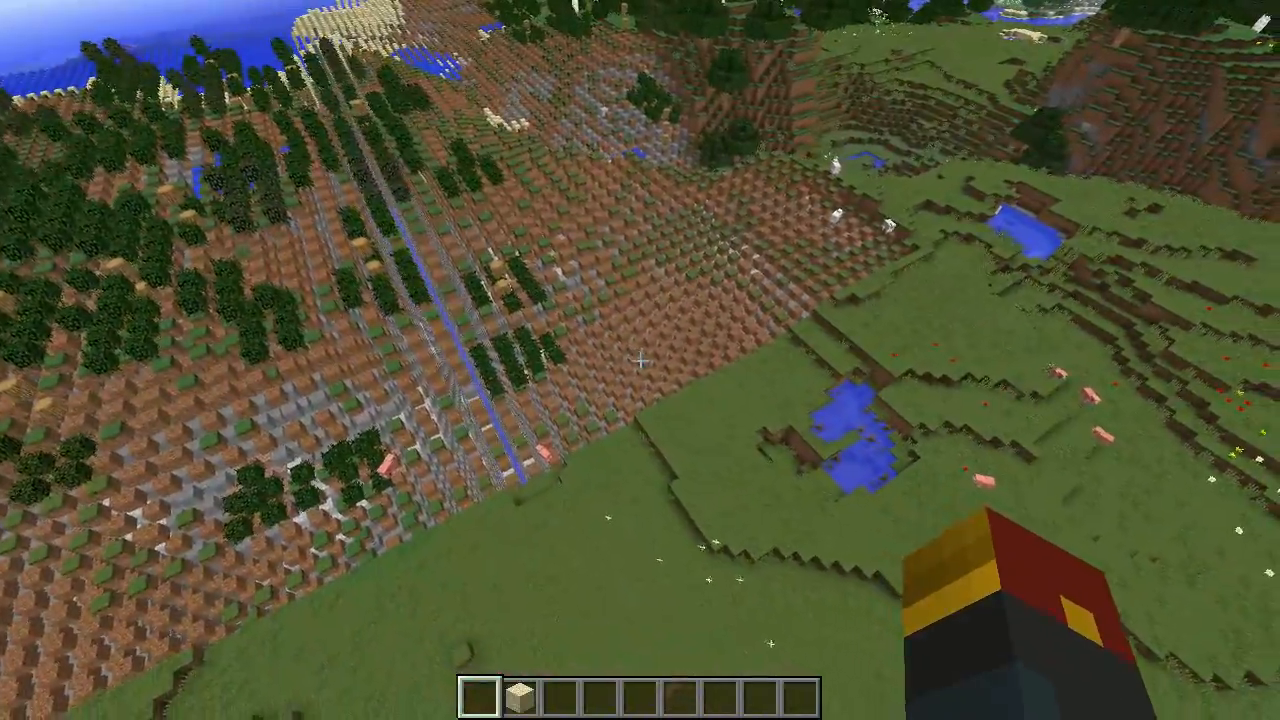
mouse_move(640, 360)
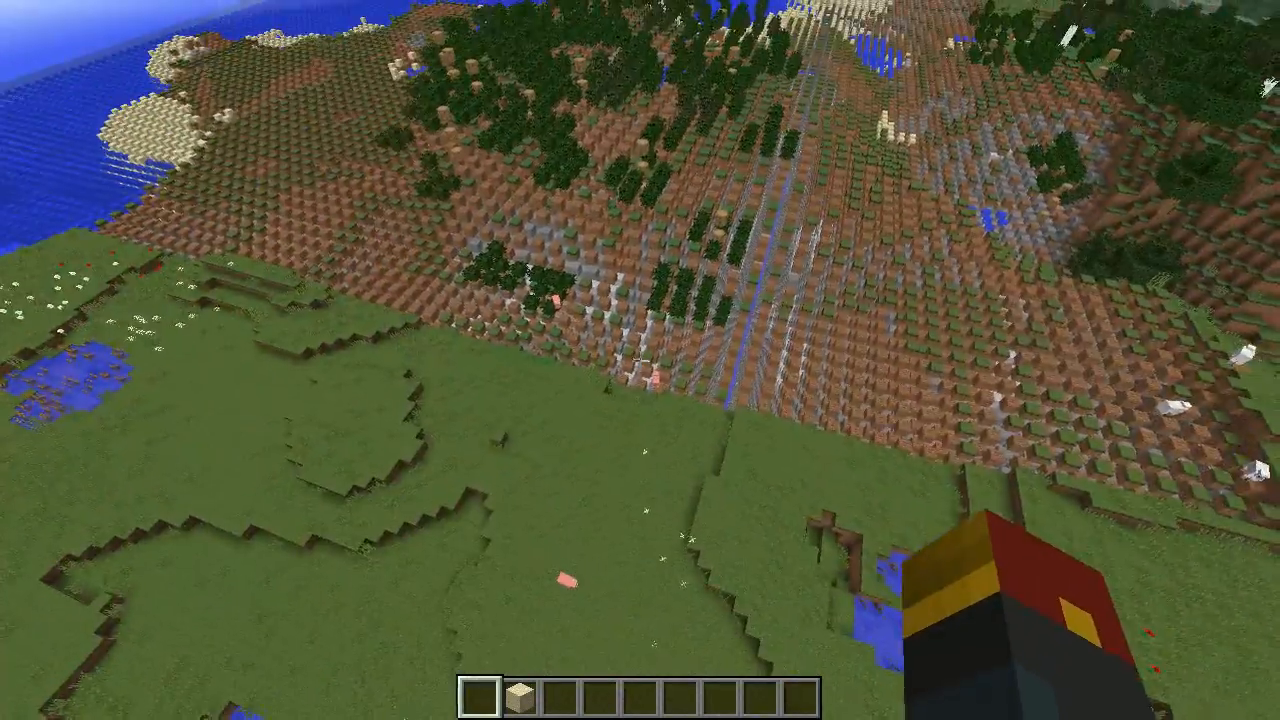
mouse_move(640, 360)
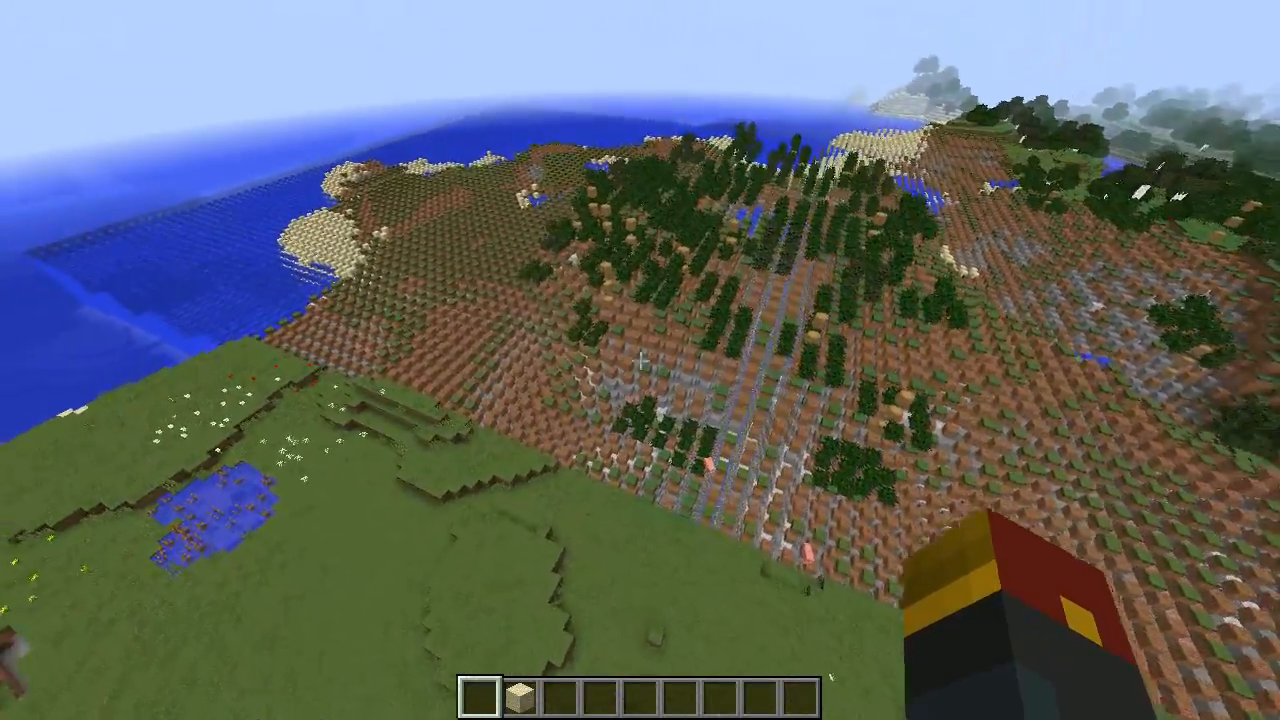
mouse_move(640, 360)
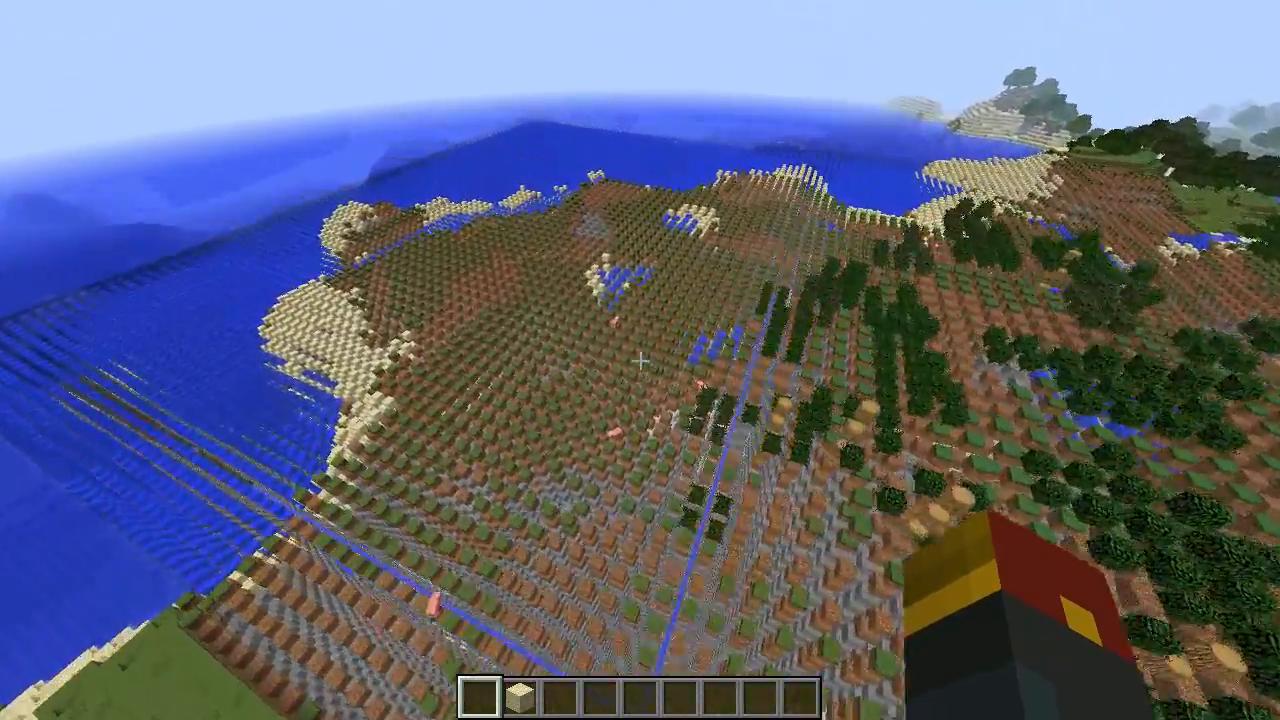
mouse_move(640, 360)
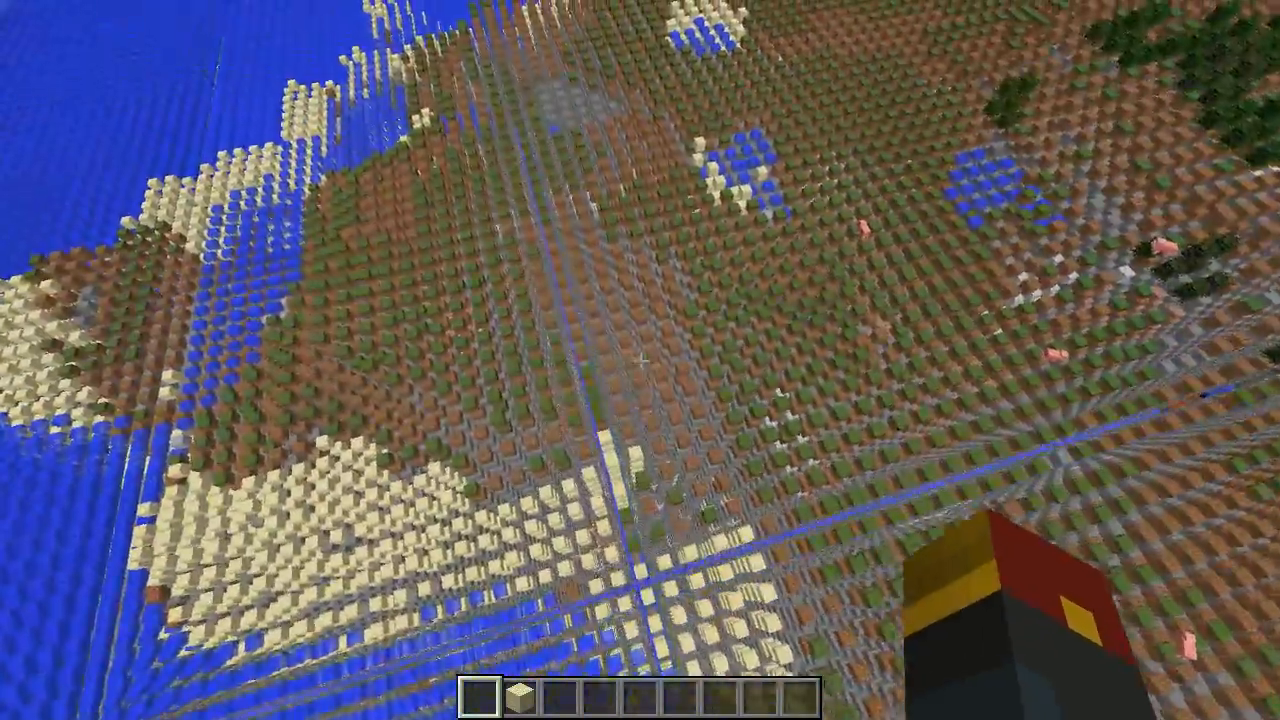
mouse_move(640, 360)
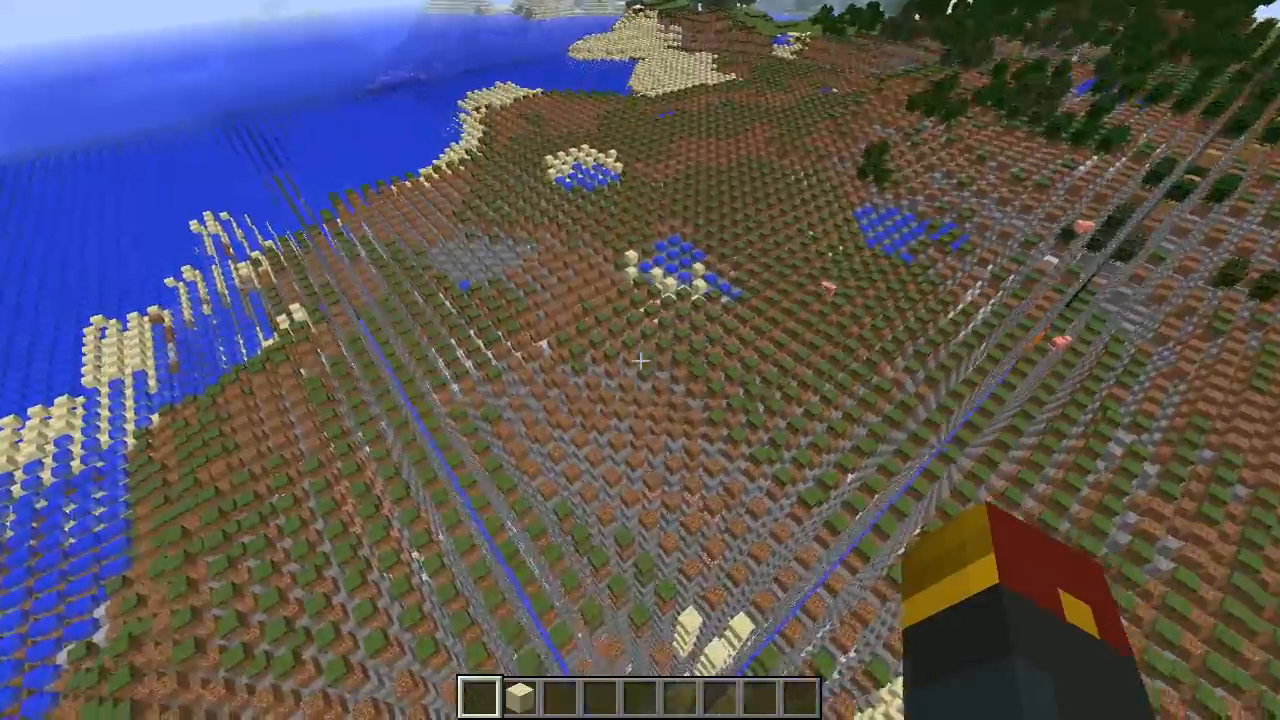
mouse_move(640, 360)
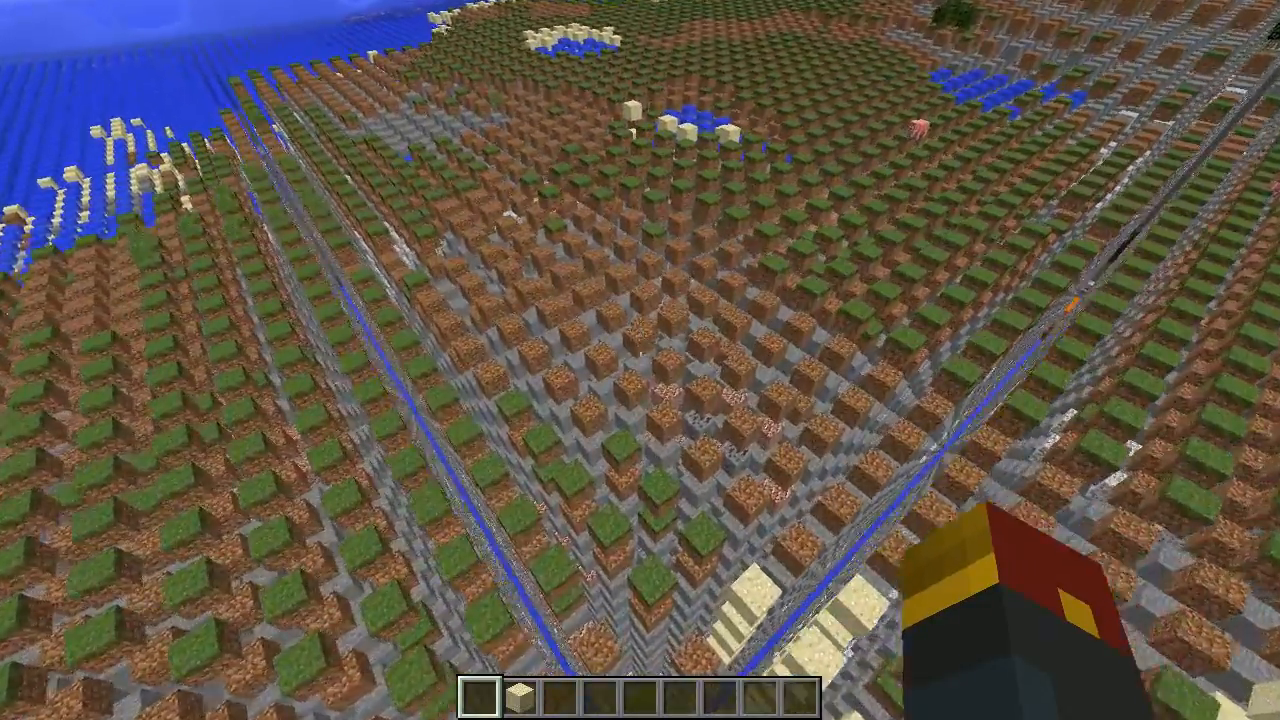
mouse_move(640, 360)
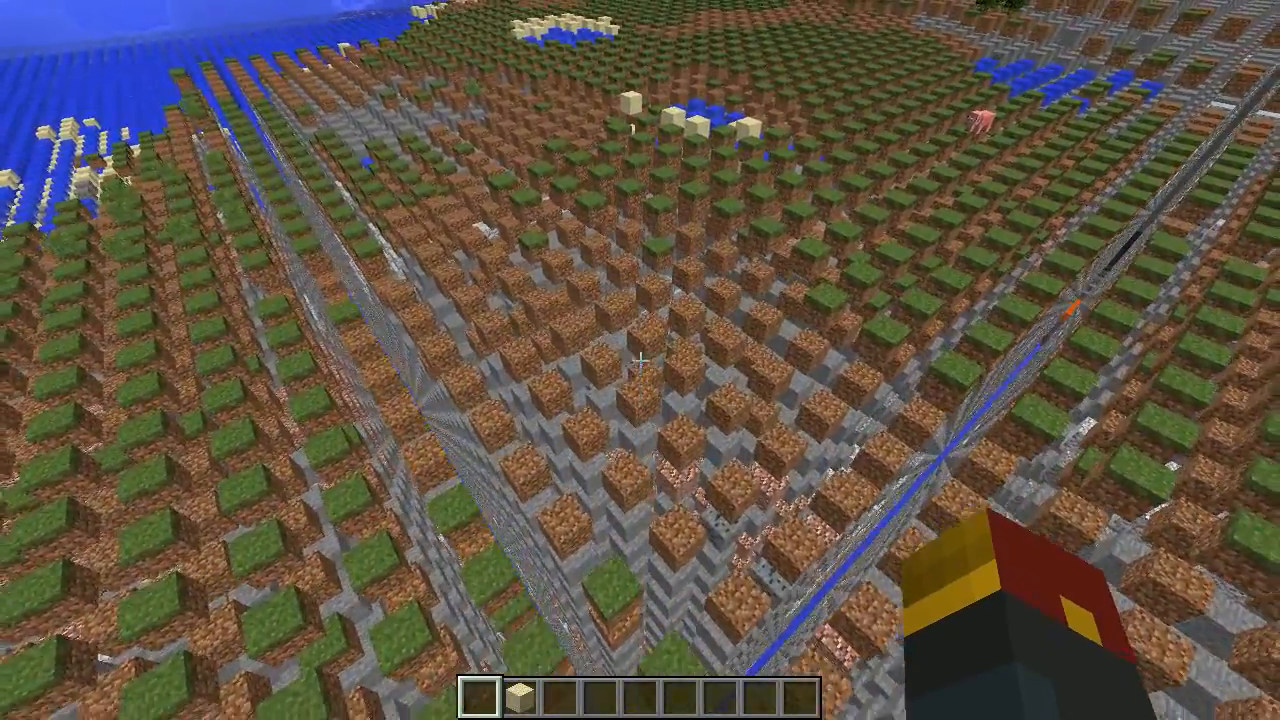
mouse_move(640, 360)
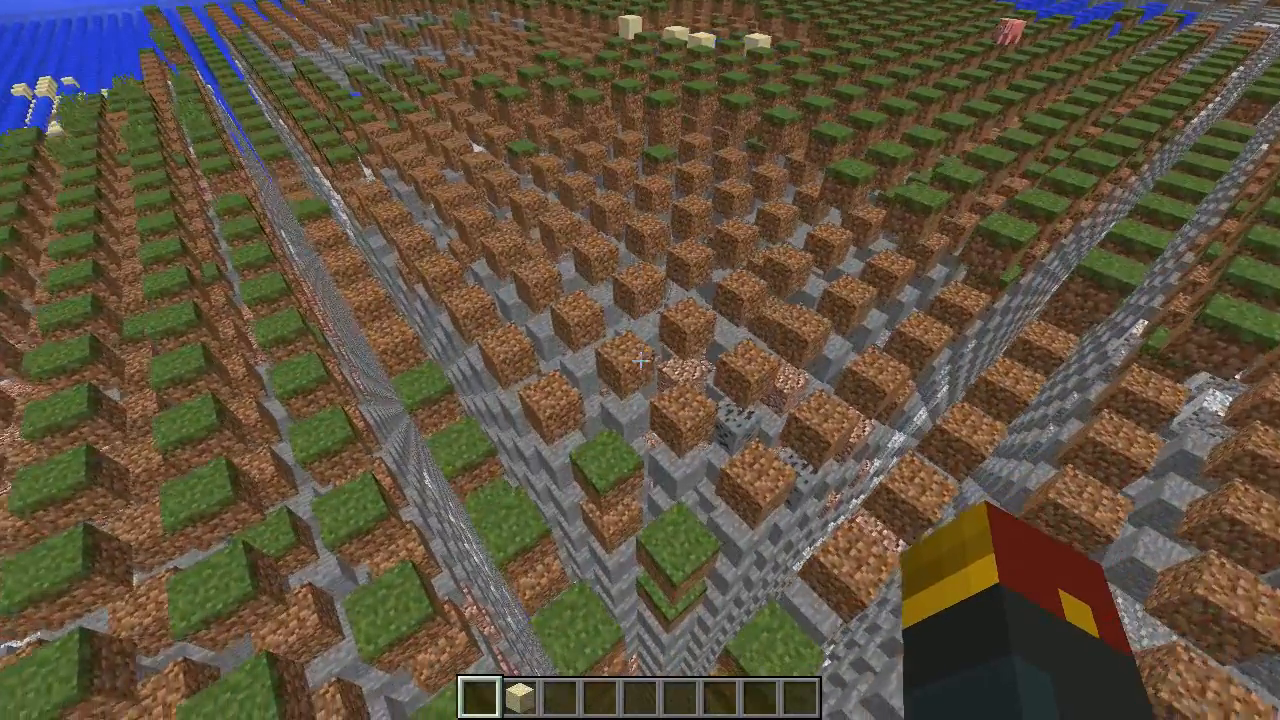
Step: Toggle the debug readout while descending over the grass-and-dirt lattice
key(f3)
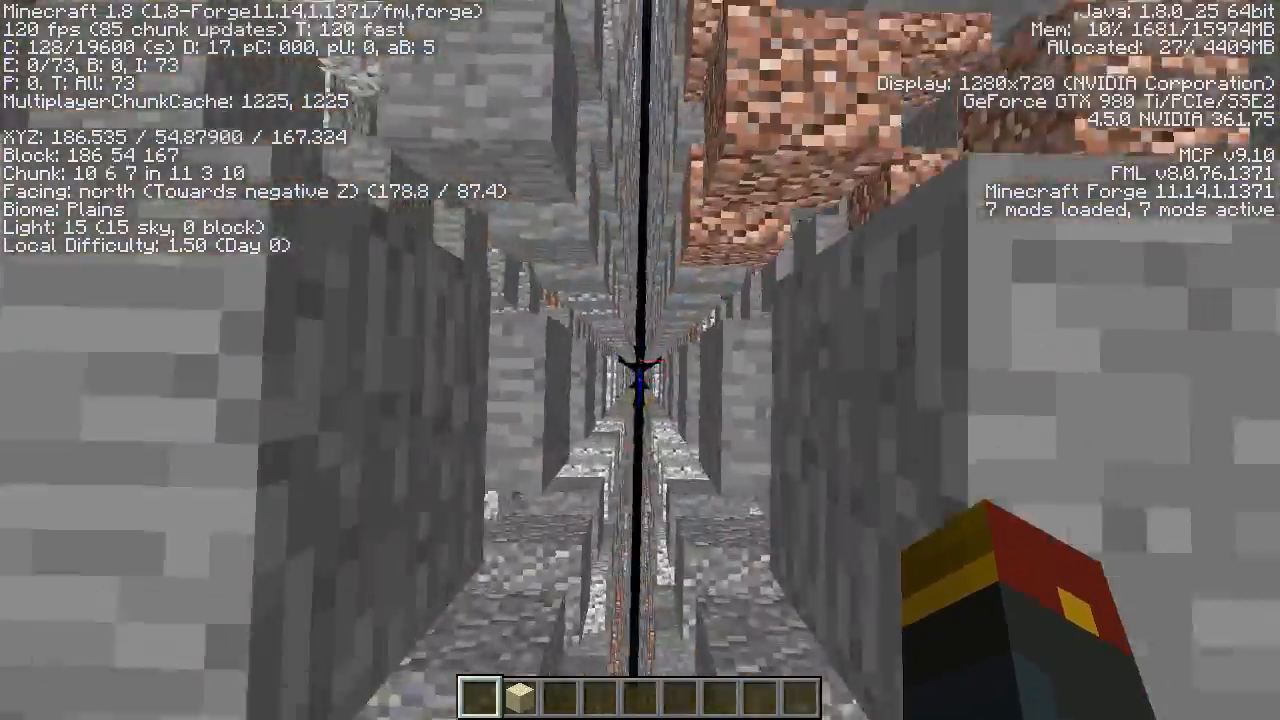
mouse_move(640, 360)
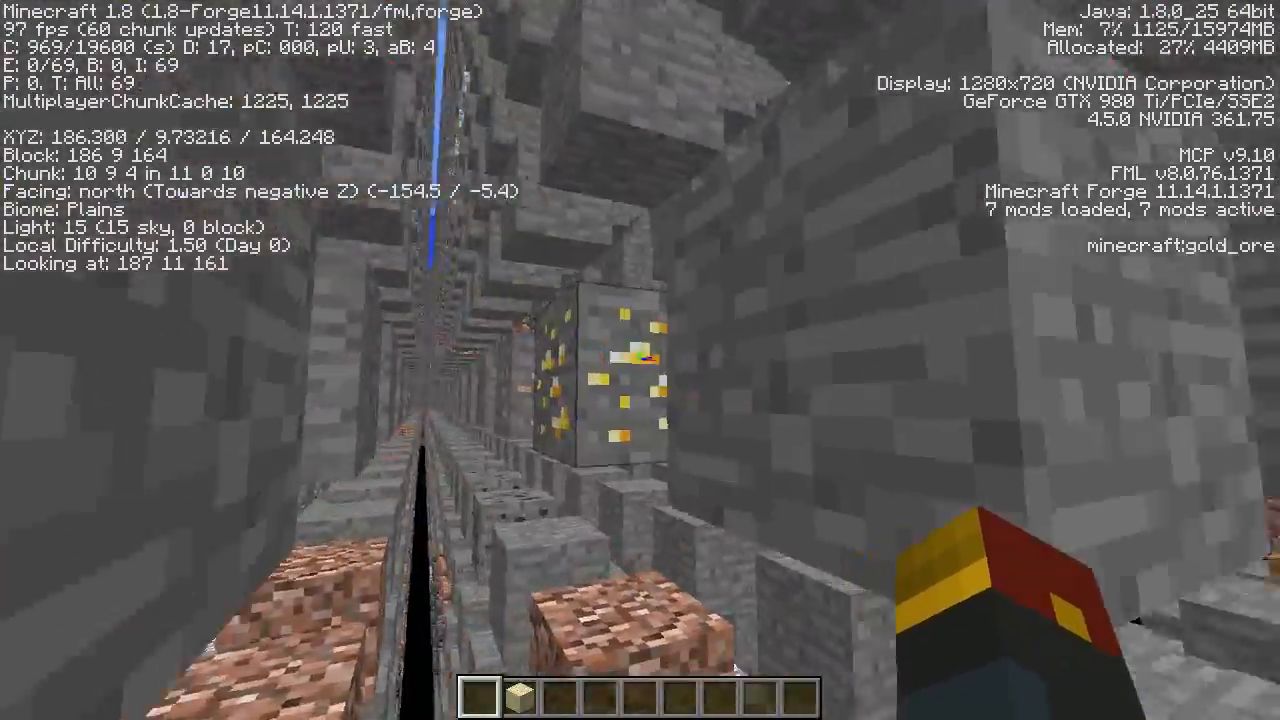
mouse_move(640, 360)
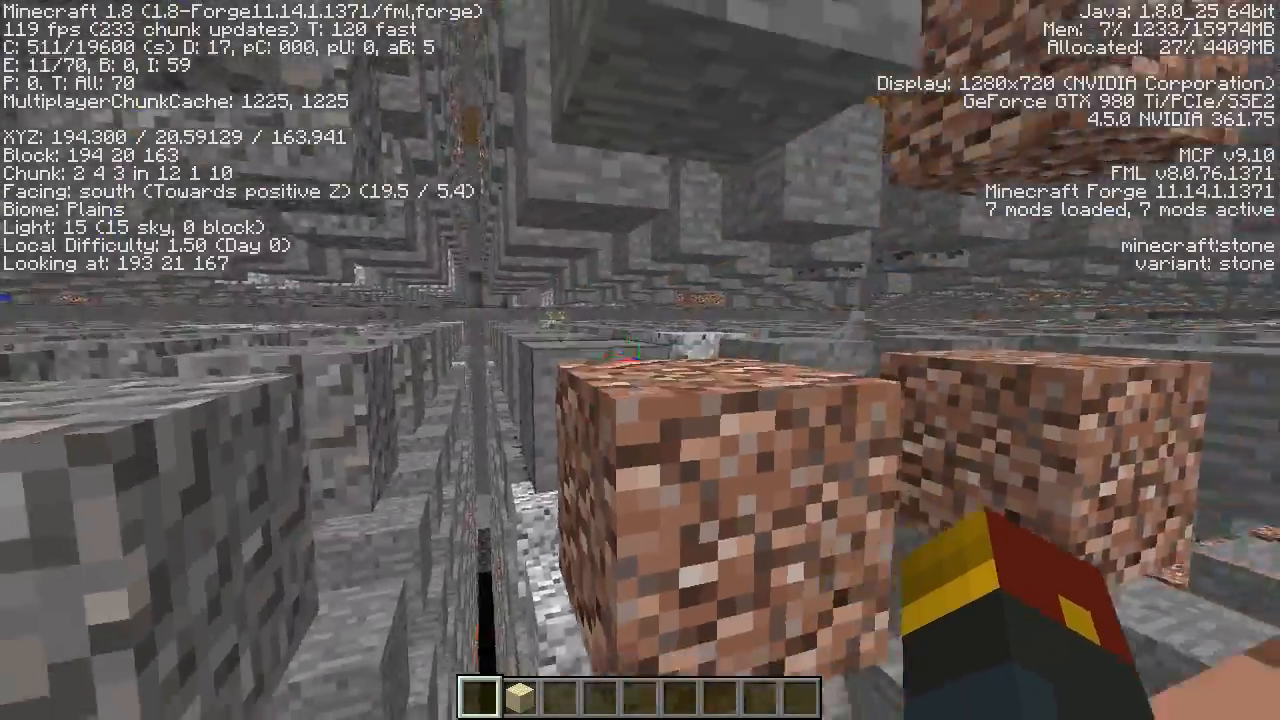
mouse_move(640, 360)
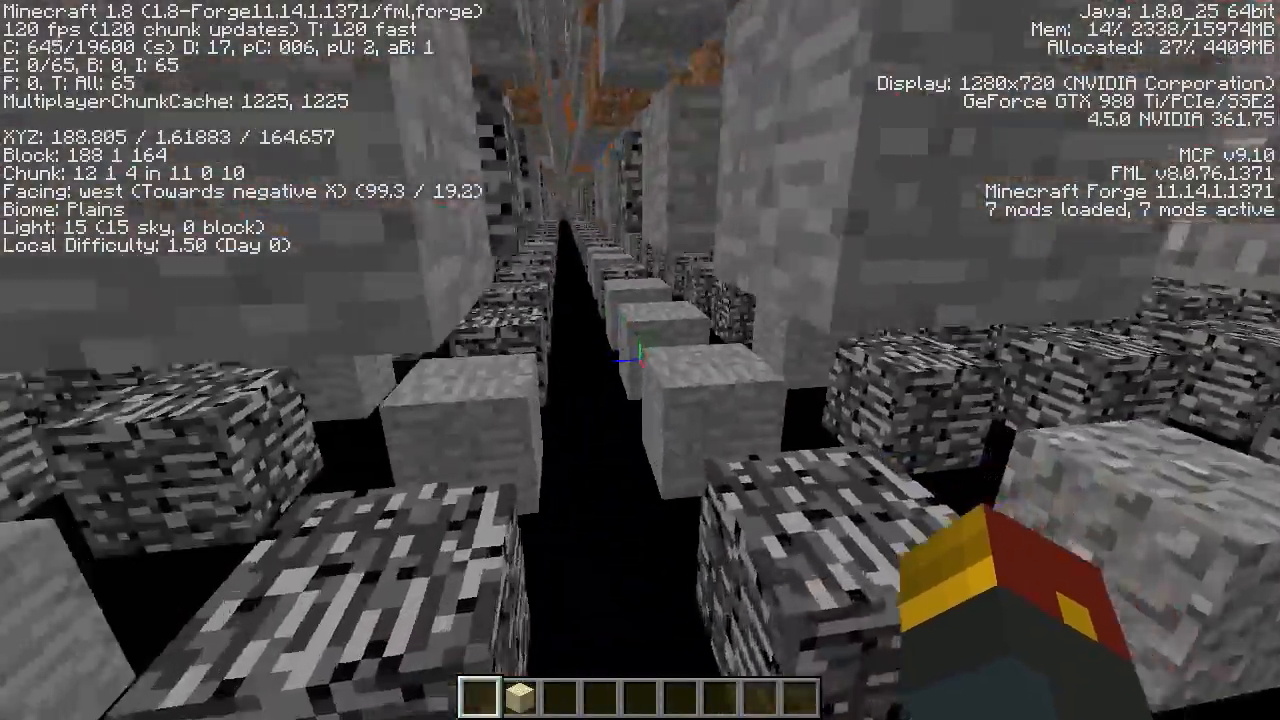
mouse_move(640, 360)
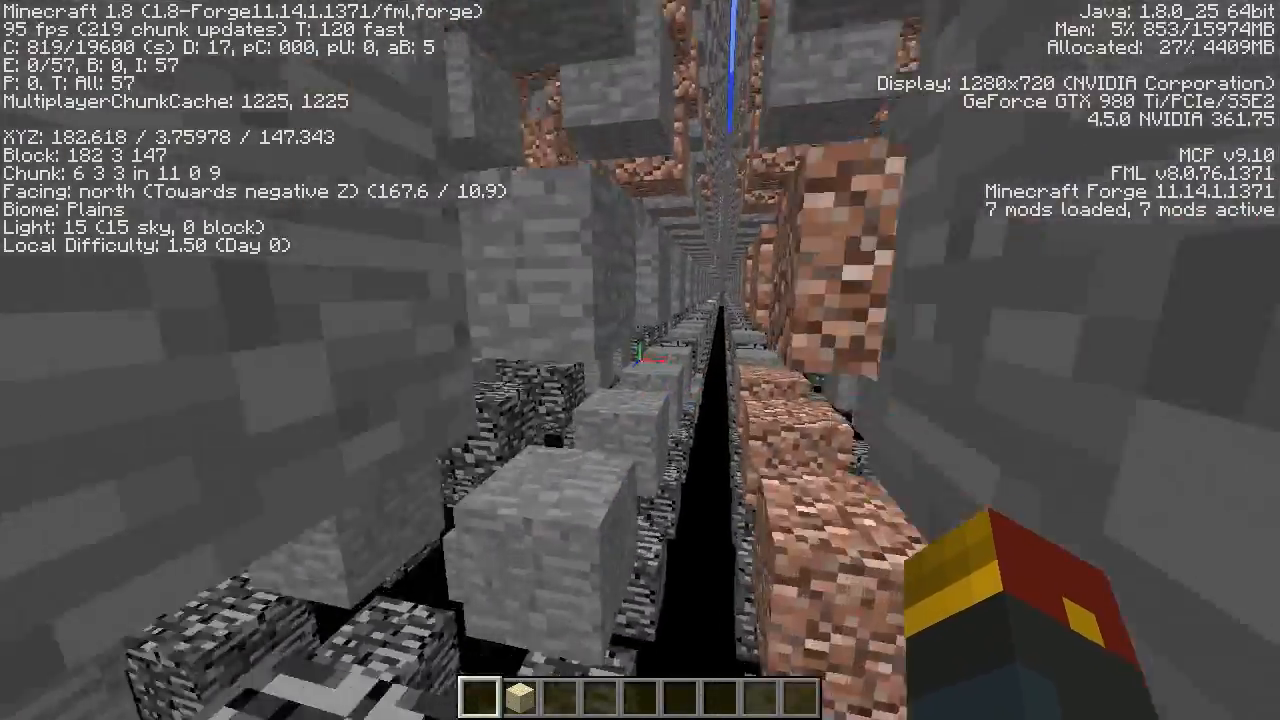
mouse_move(640, 360)
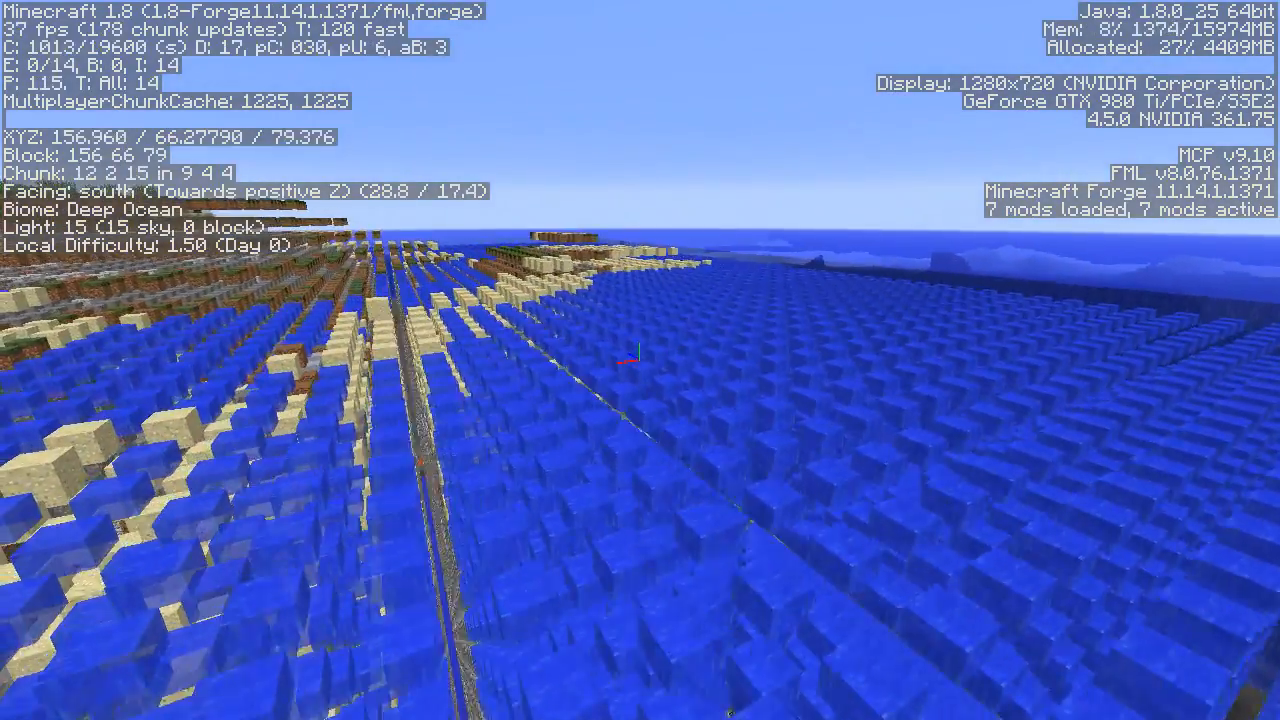
mouse_move(640, 360)
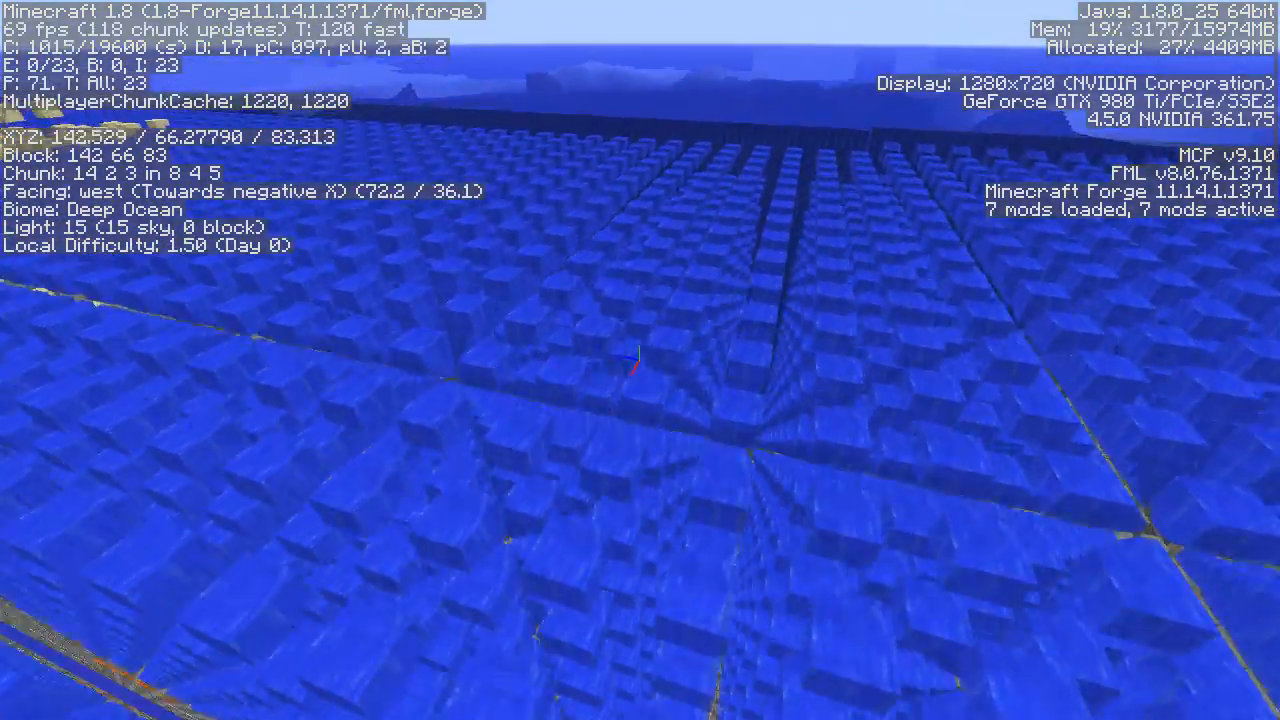
mouse_move(640, 360)
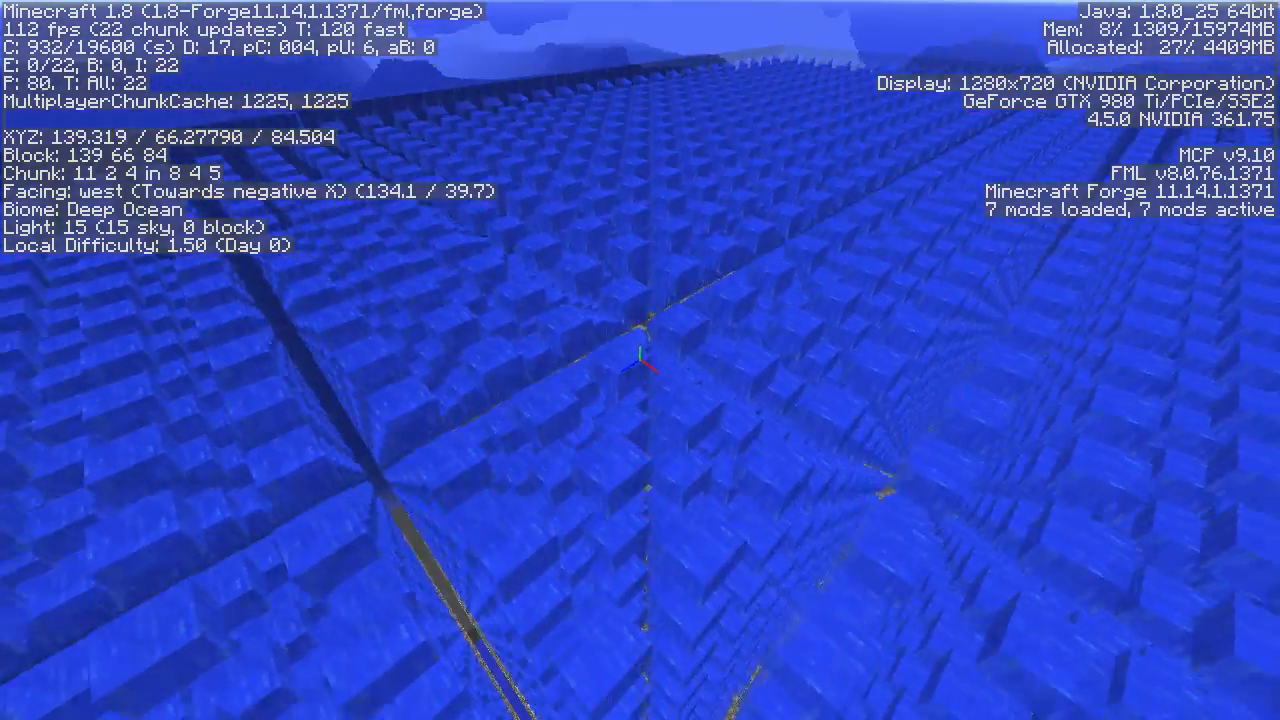
Step: Fly forward low across the Deep Ocean's lattice of separated water blocks
key(w)
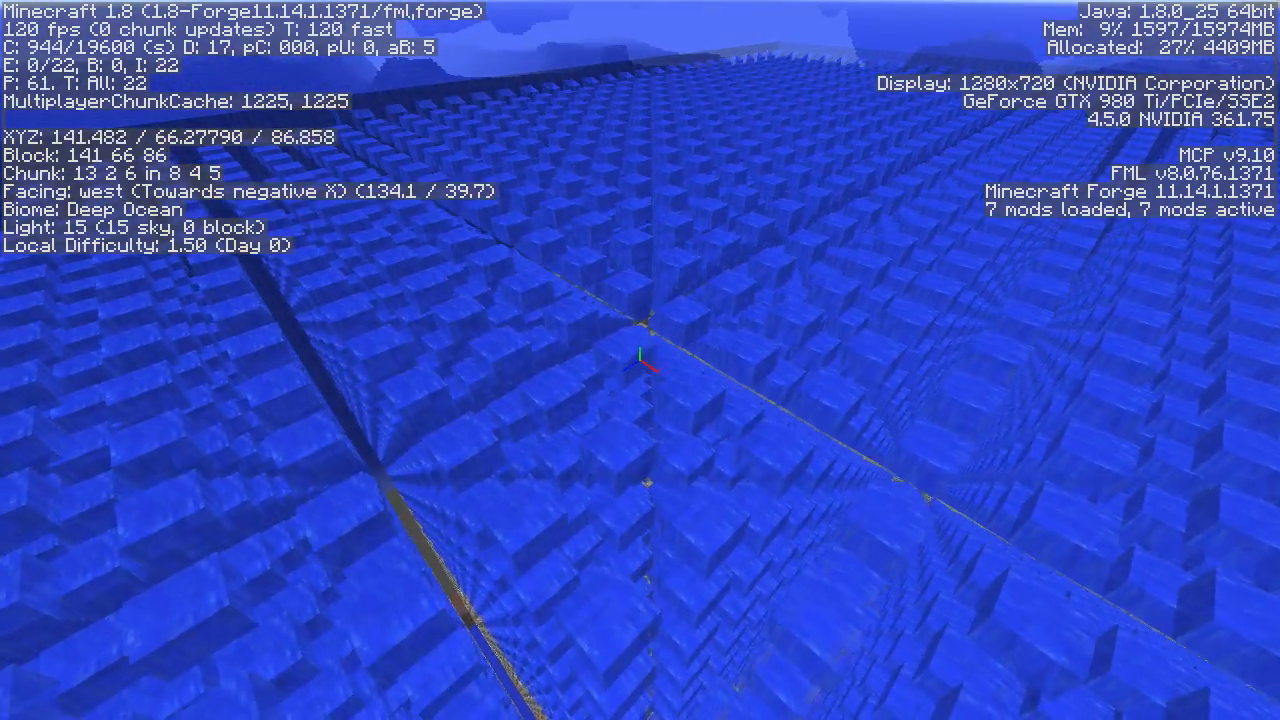
mouse_move(640, 360)
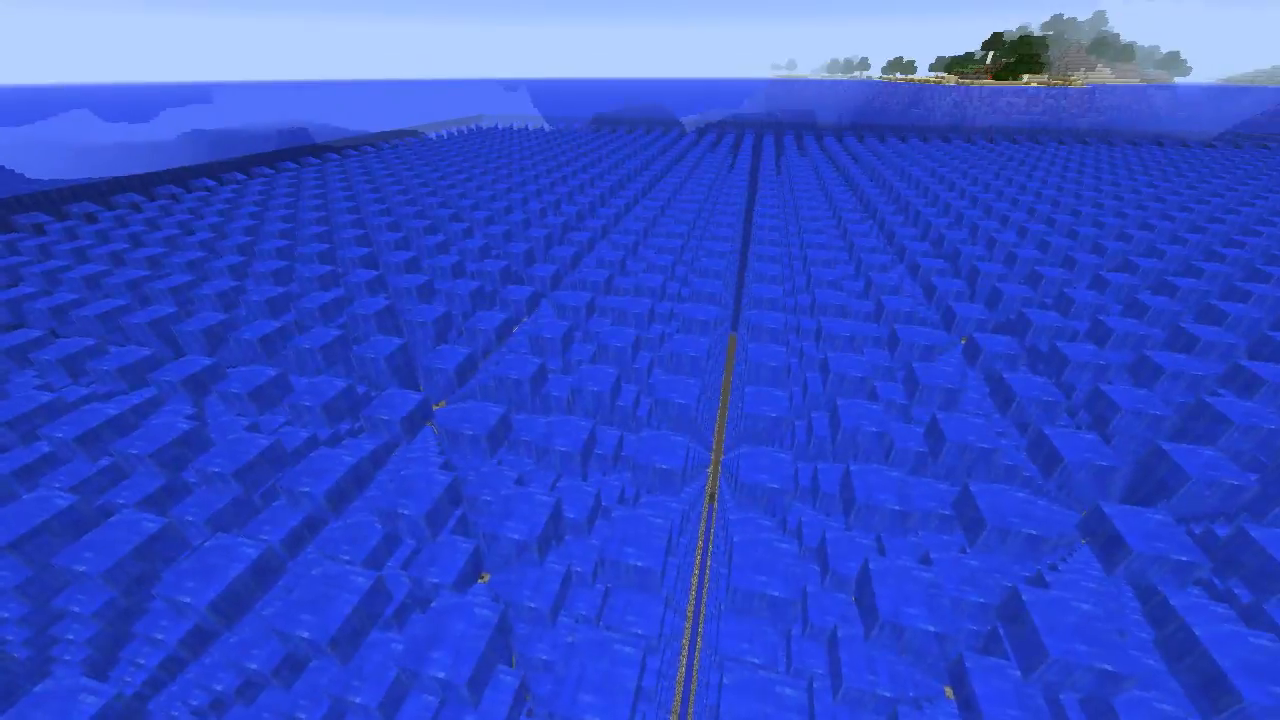
mouse_move(640, 360)
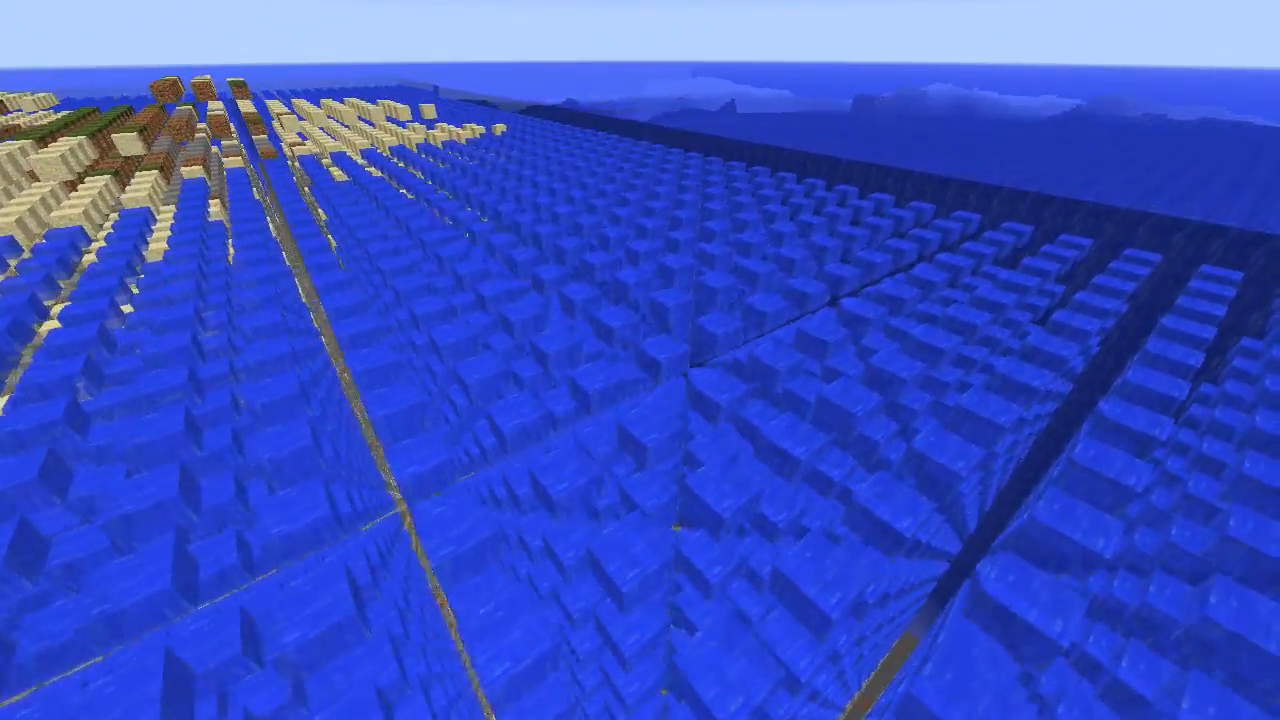
mouse_move(640, 360)
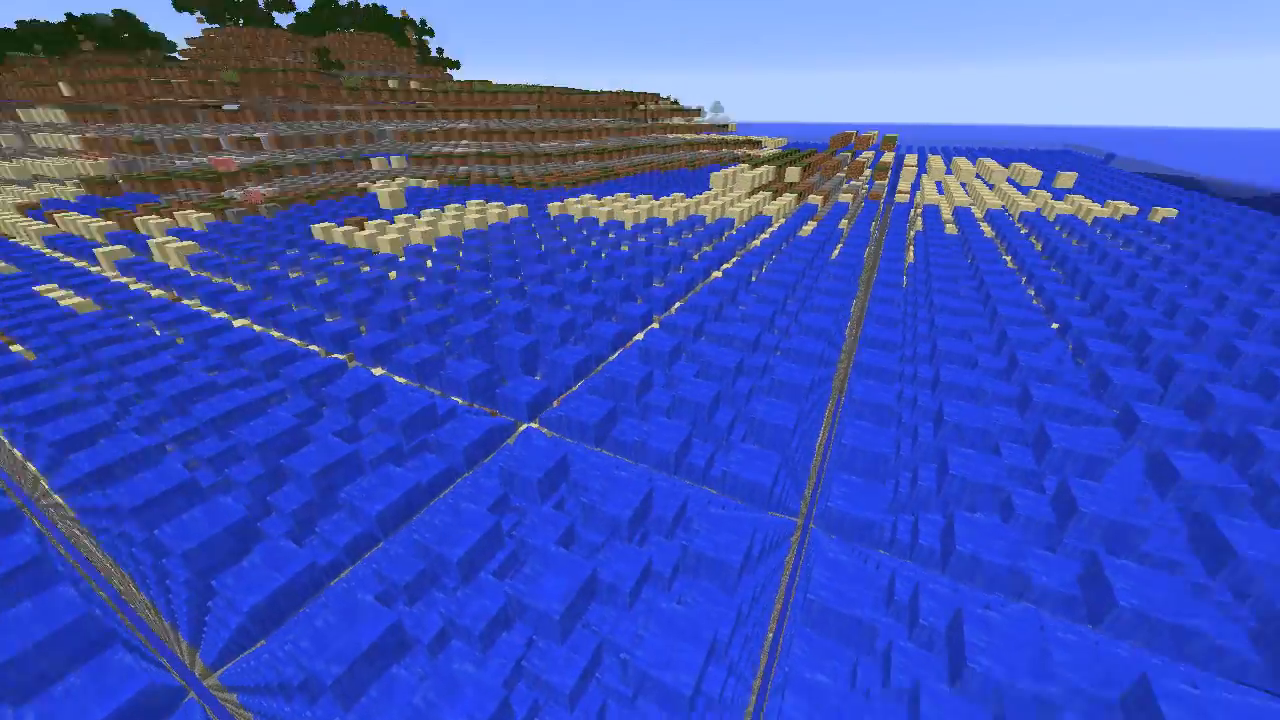
mouse_move(640, 360)
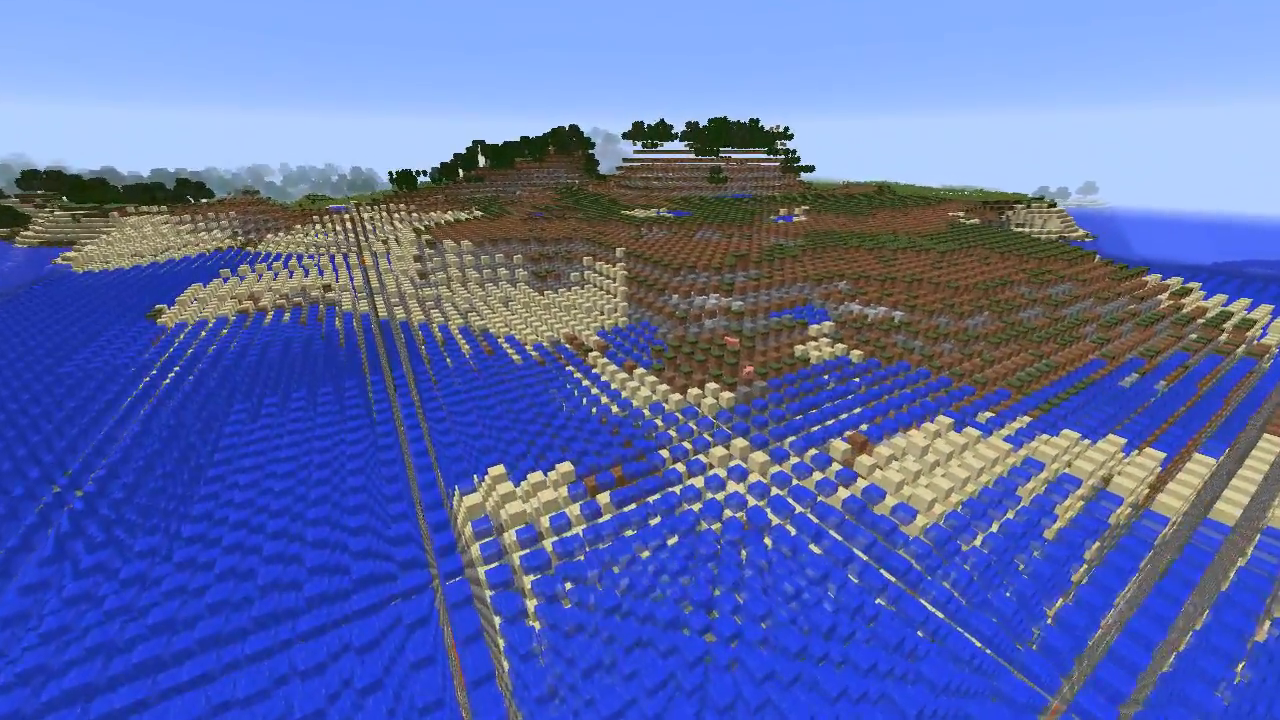
mouse_move(640, 360)
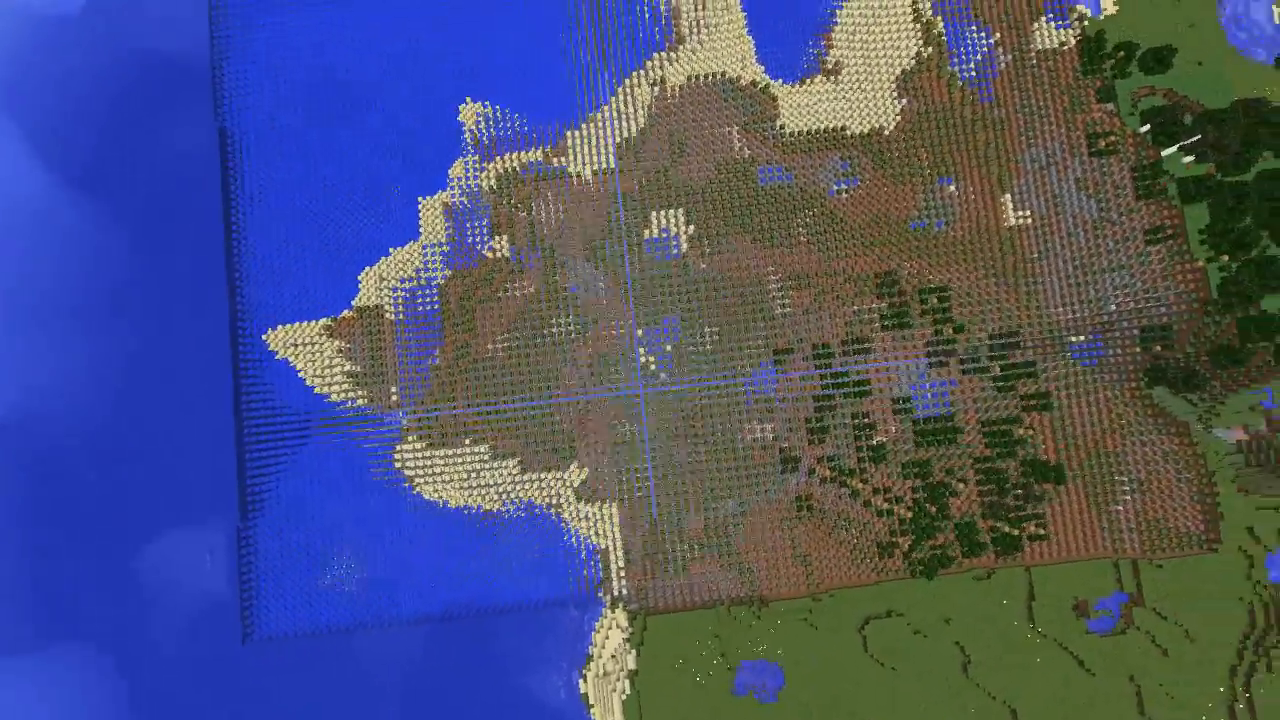
mouse_move(640, 360)
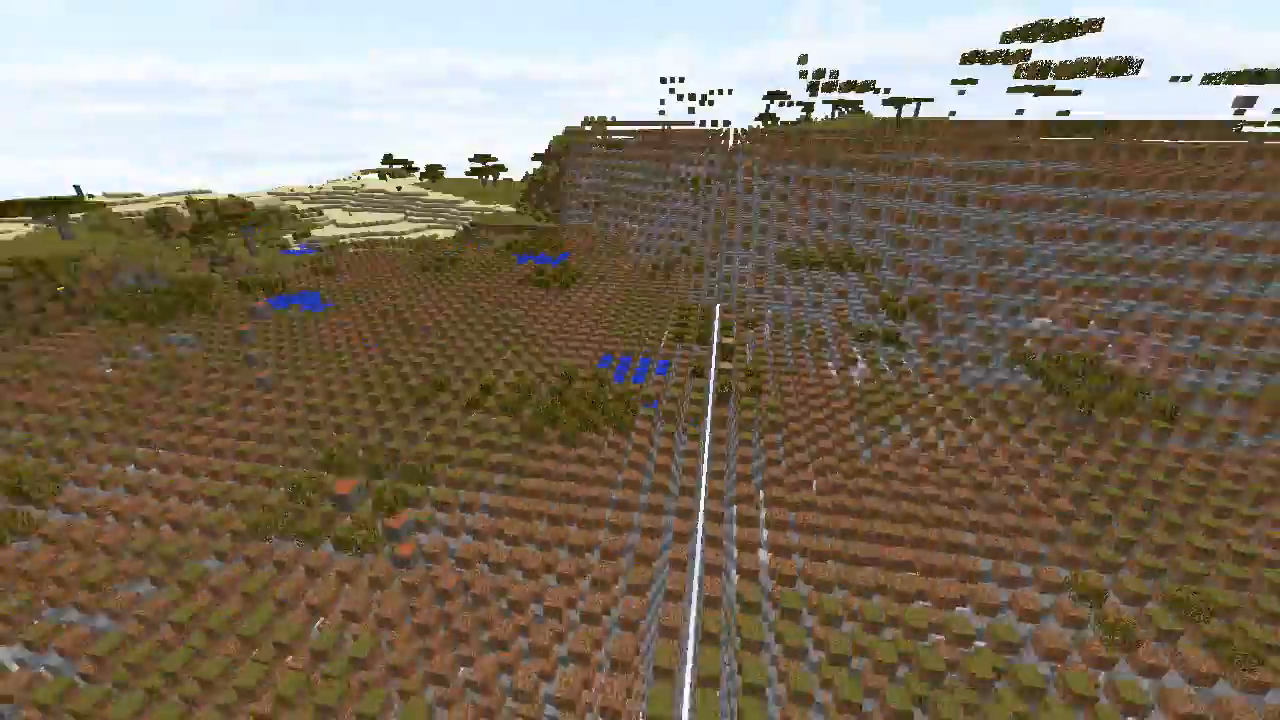
mouse_move(640, 360)
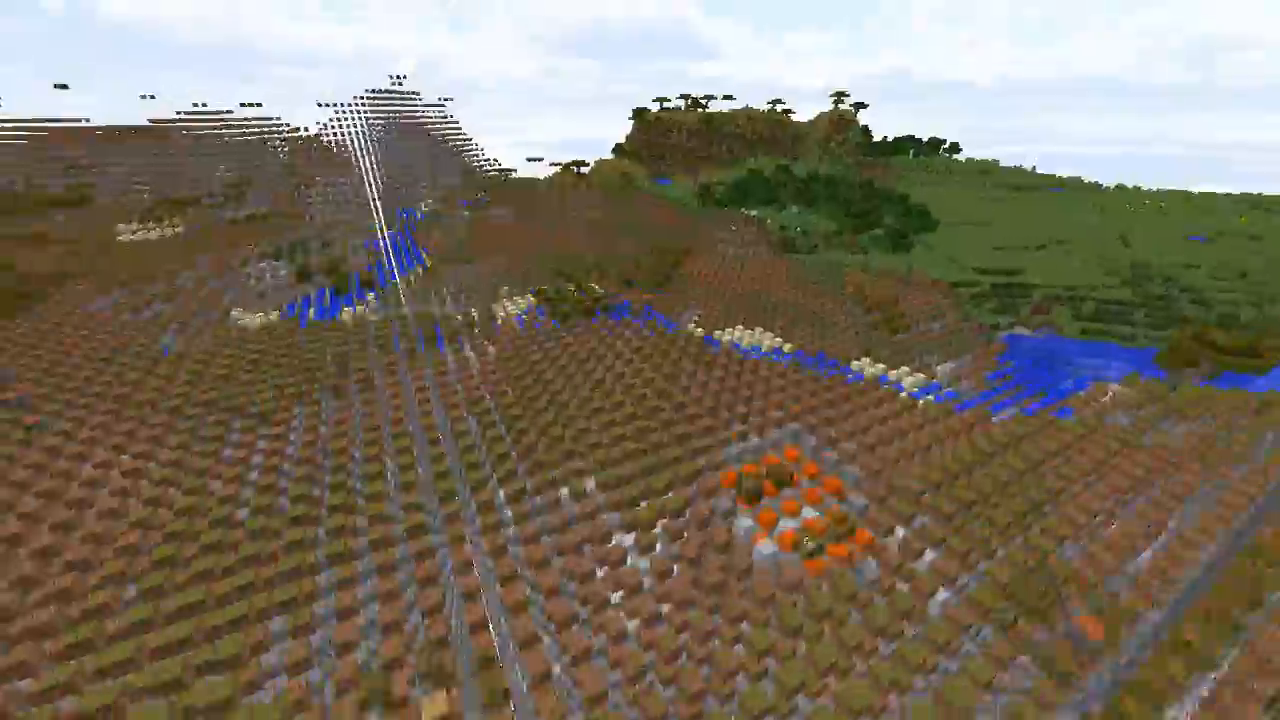
mouse_move(640, 360)
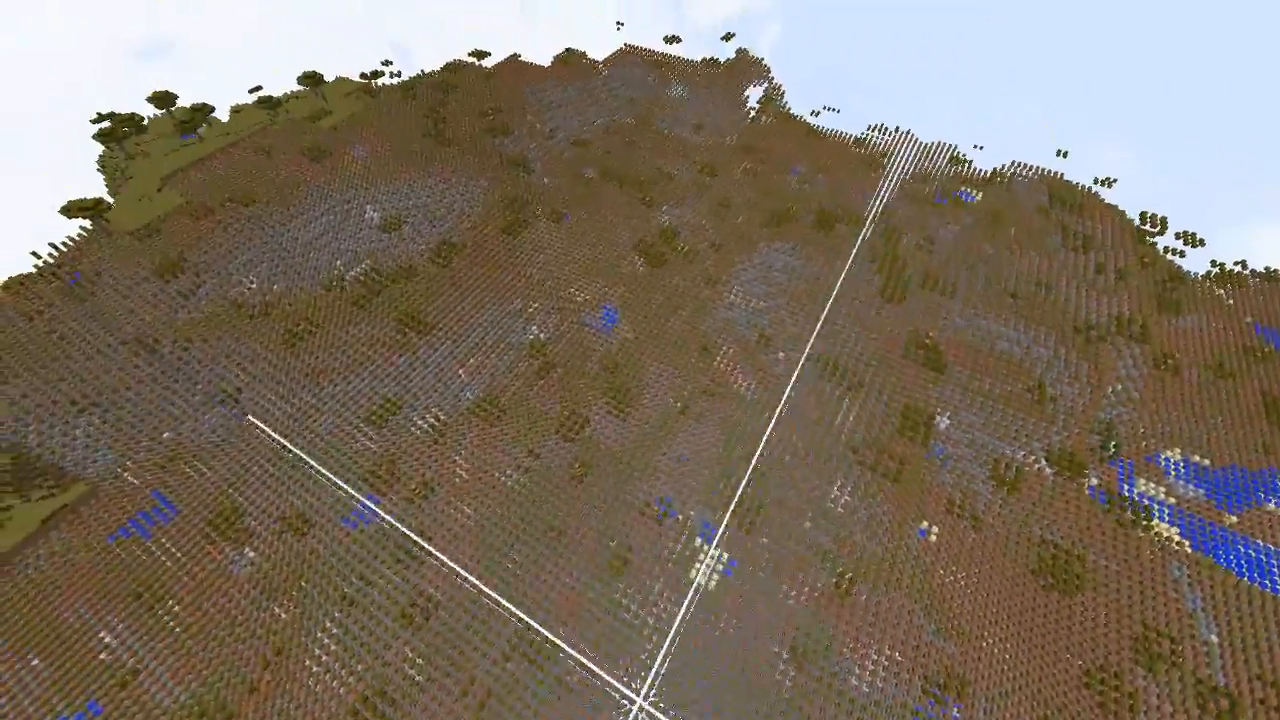
mouse_move(640, 360)
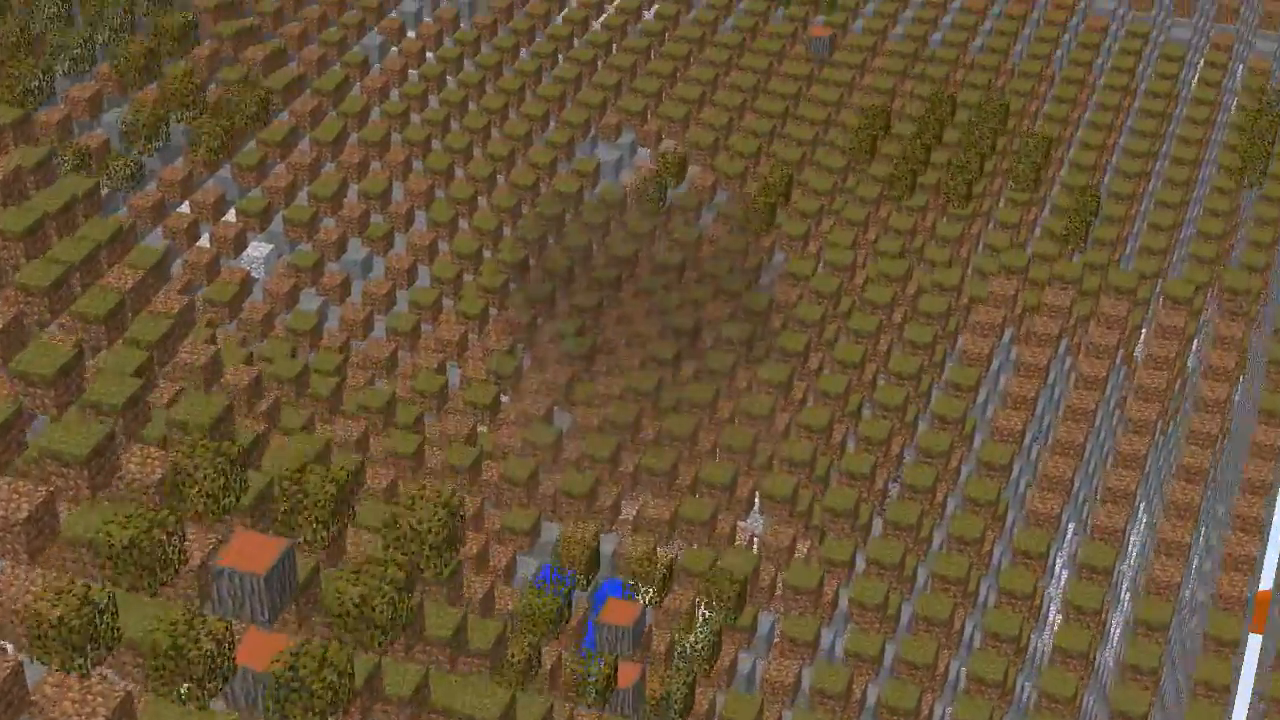
mouse_move(640, 360)
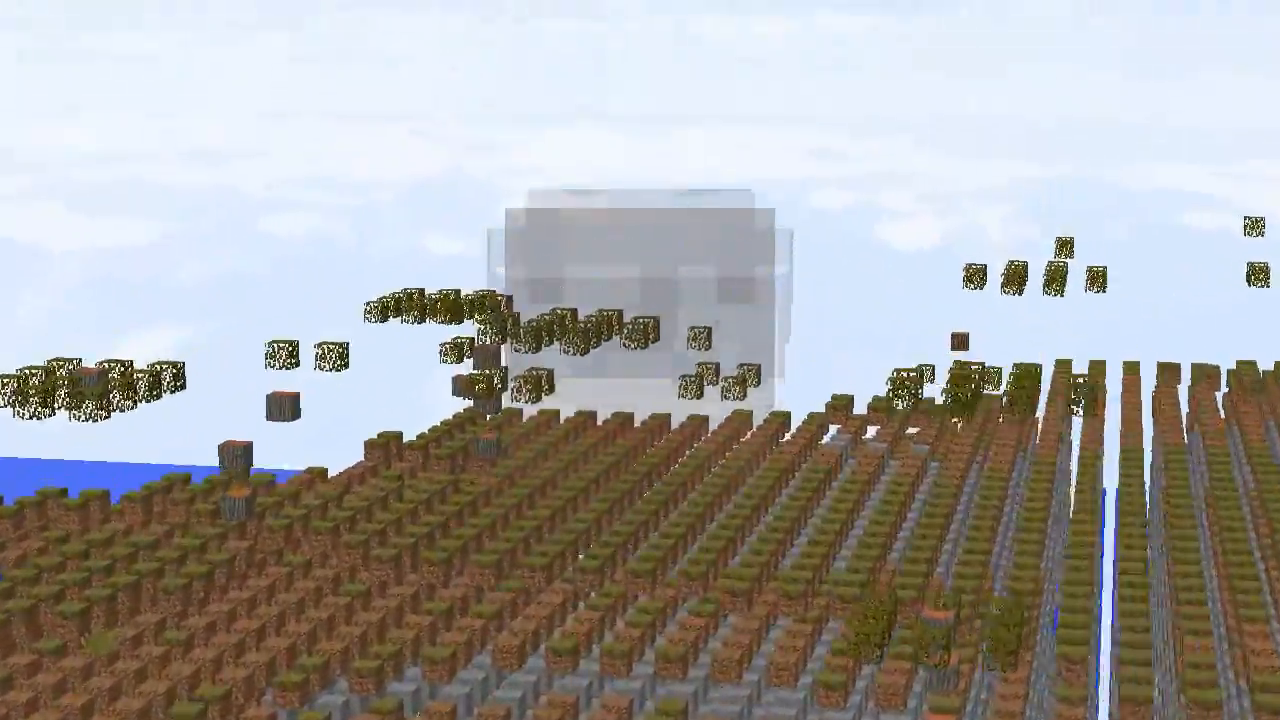